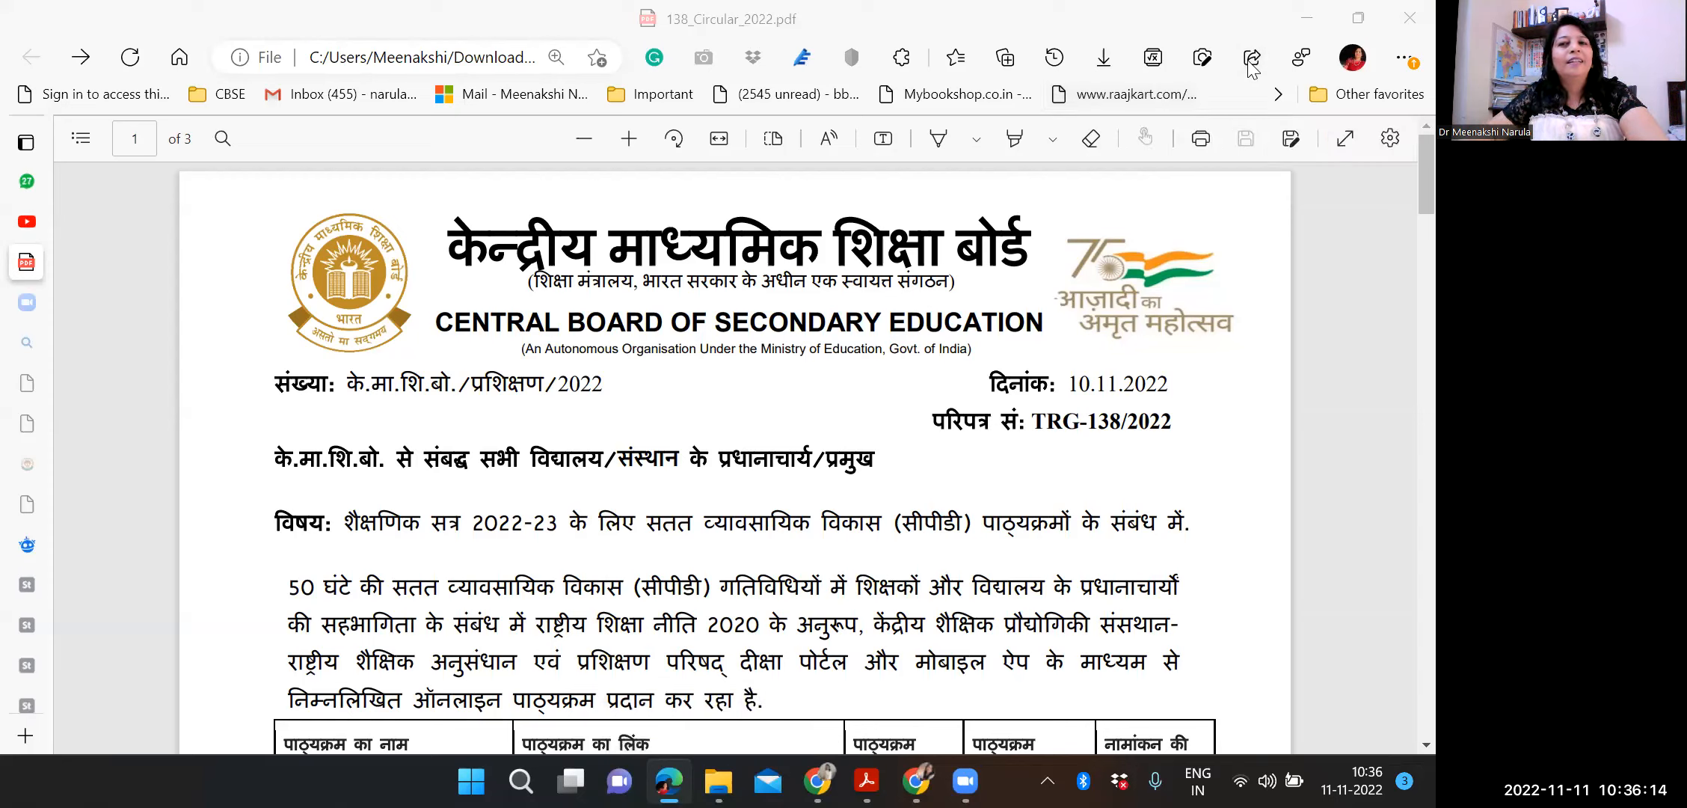
pyautogui.moveTo(1252, 69)
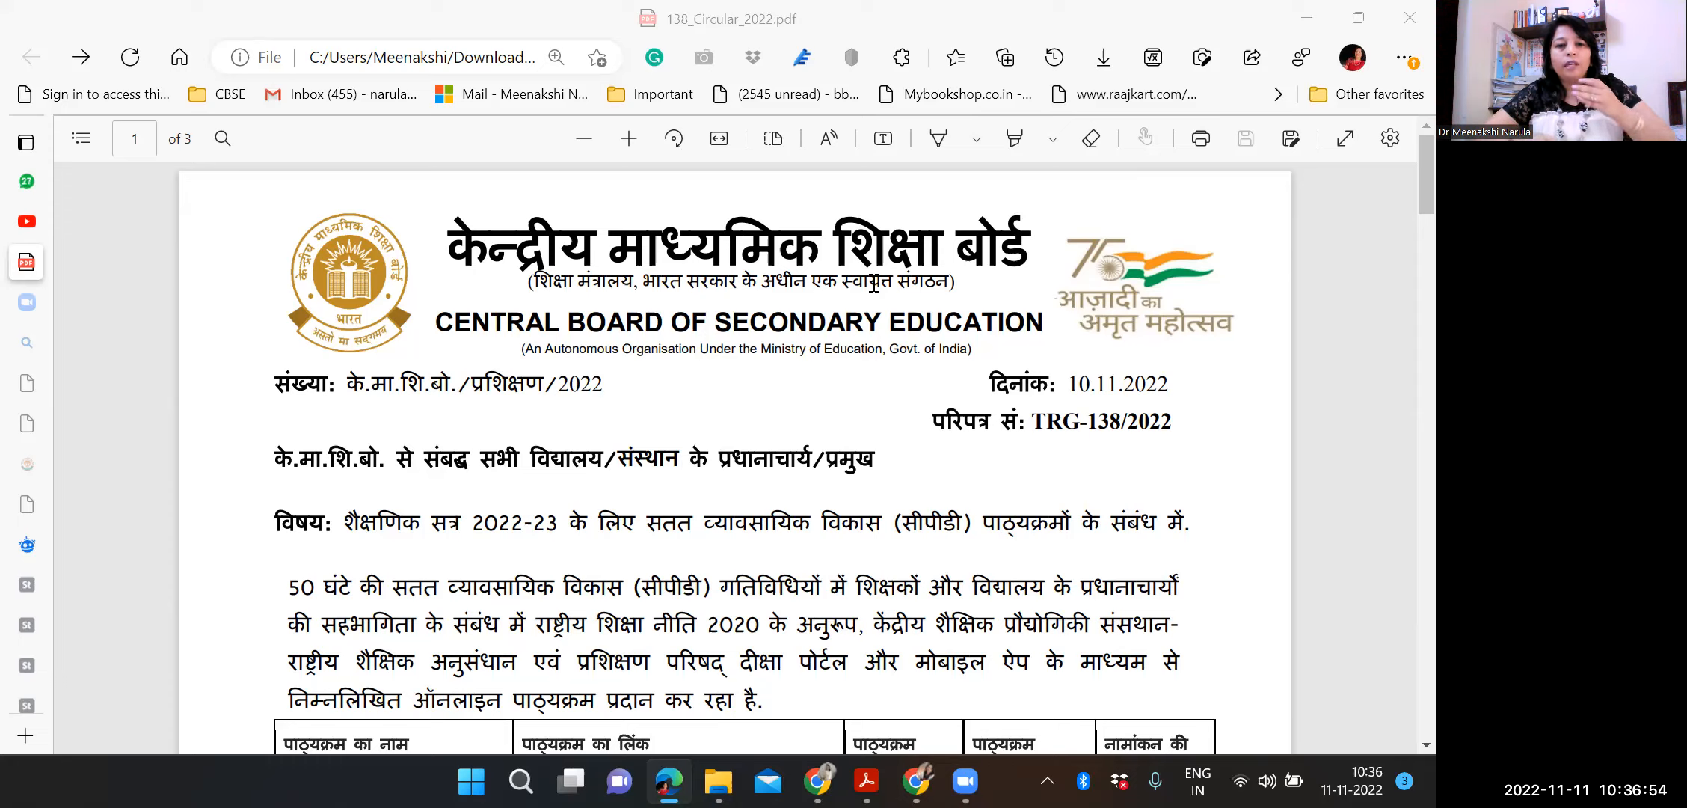
pyautogui.moveTo(1119, 356)
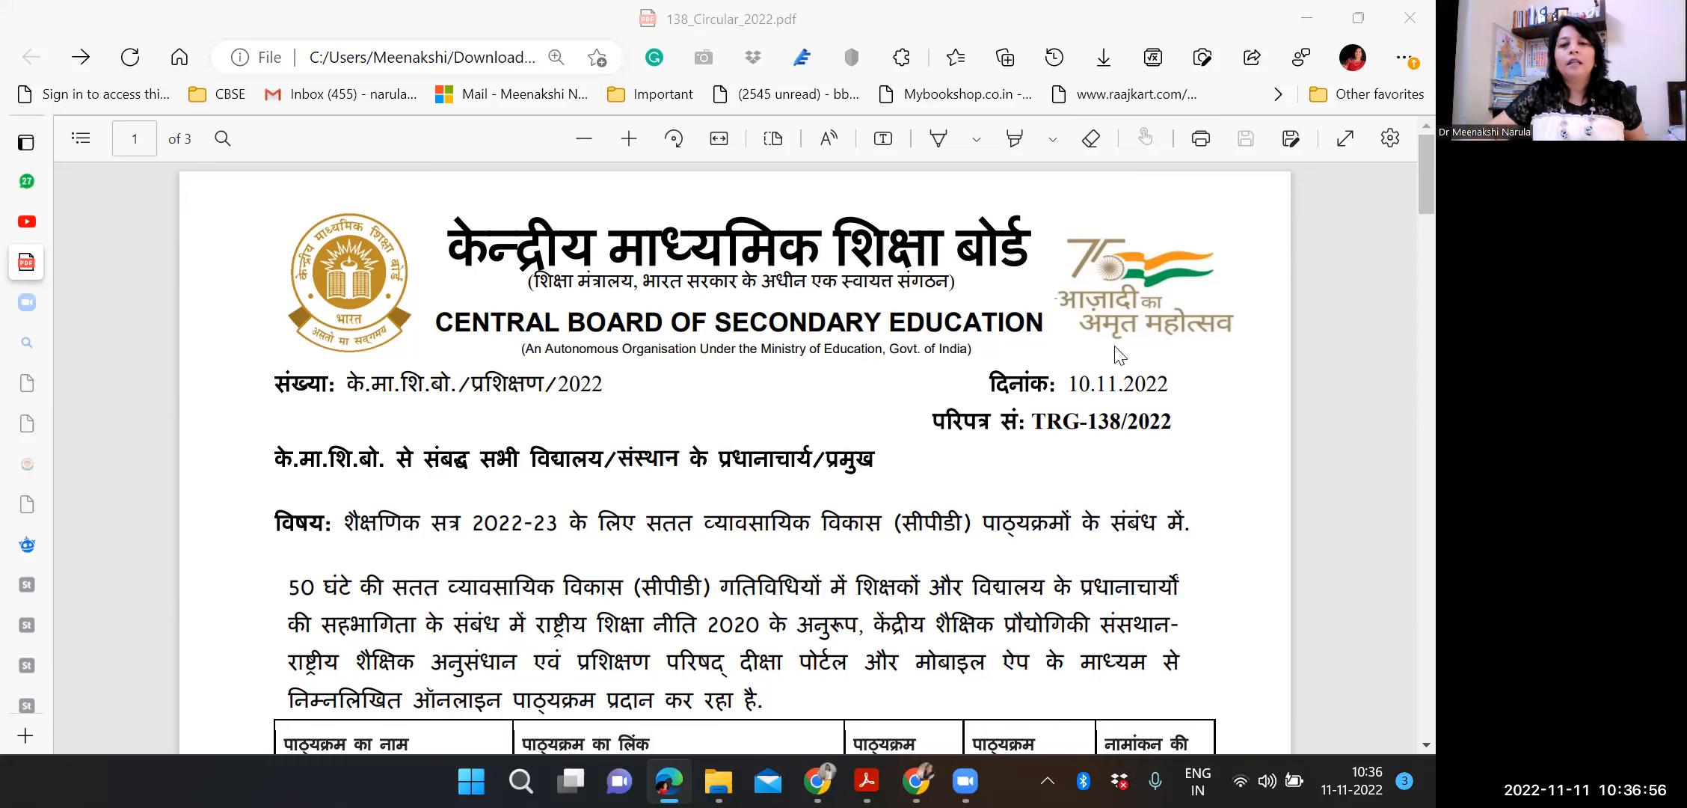
pyautogui.moveTo(1029, 495)
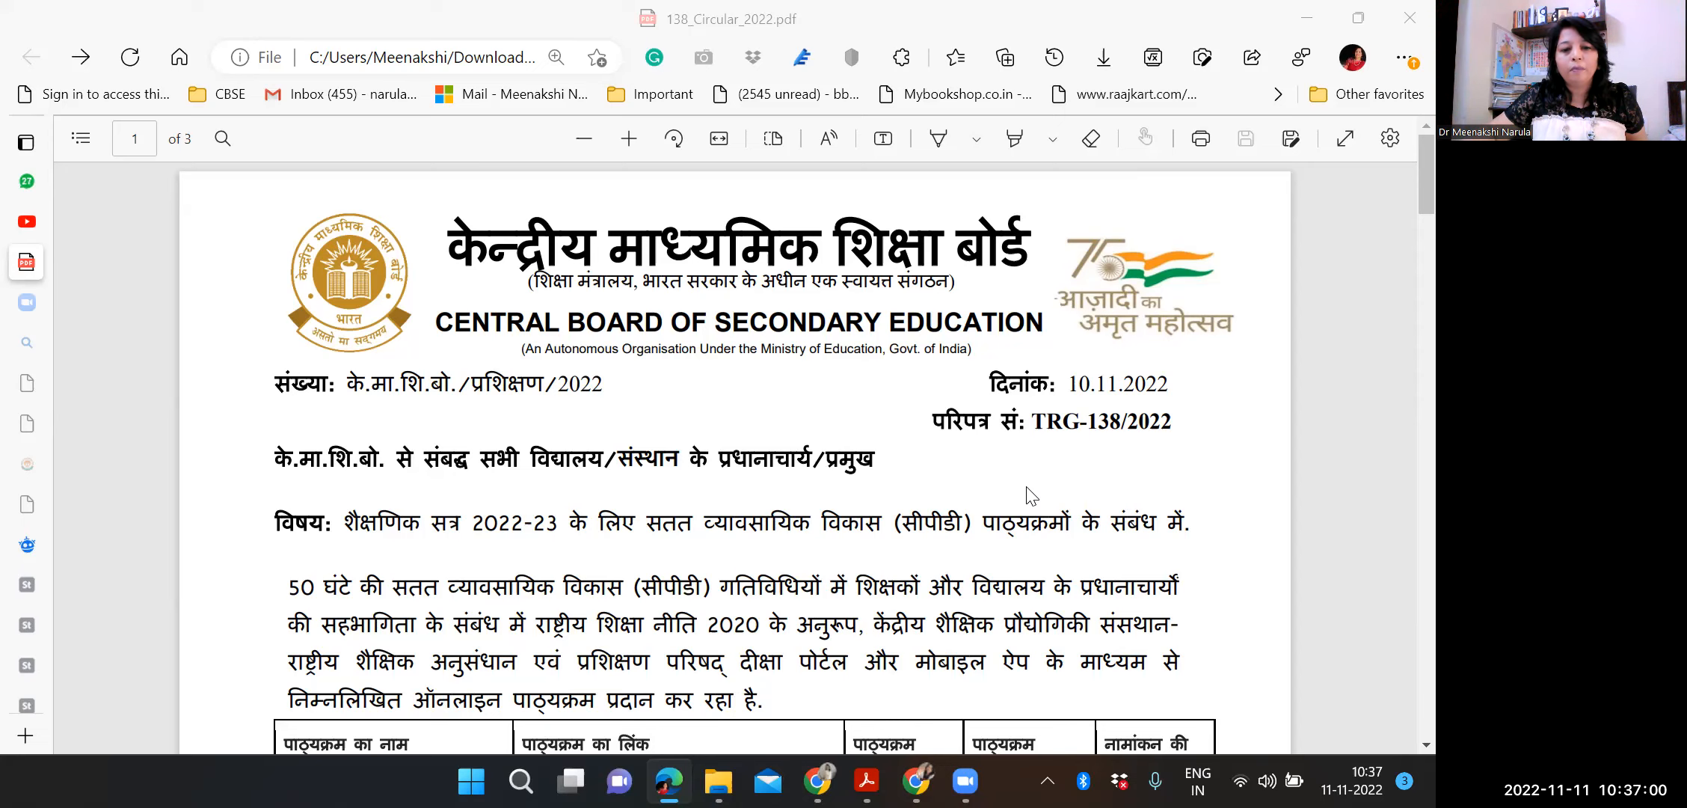
# - Scroll the circular PDF down to the Hindi table of online courses with DIKSHA links
pyautogui.scroll(-3)
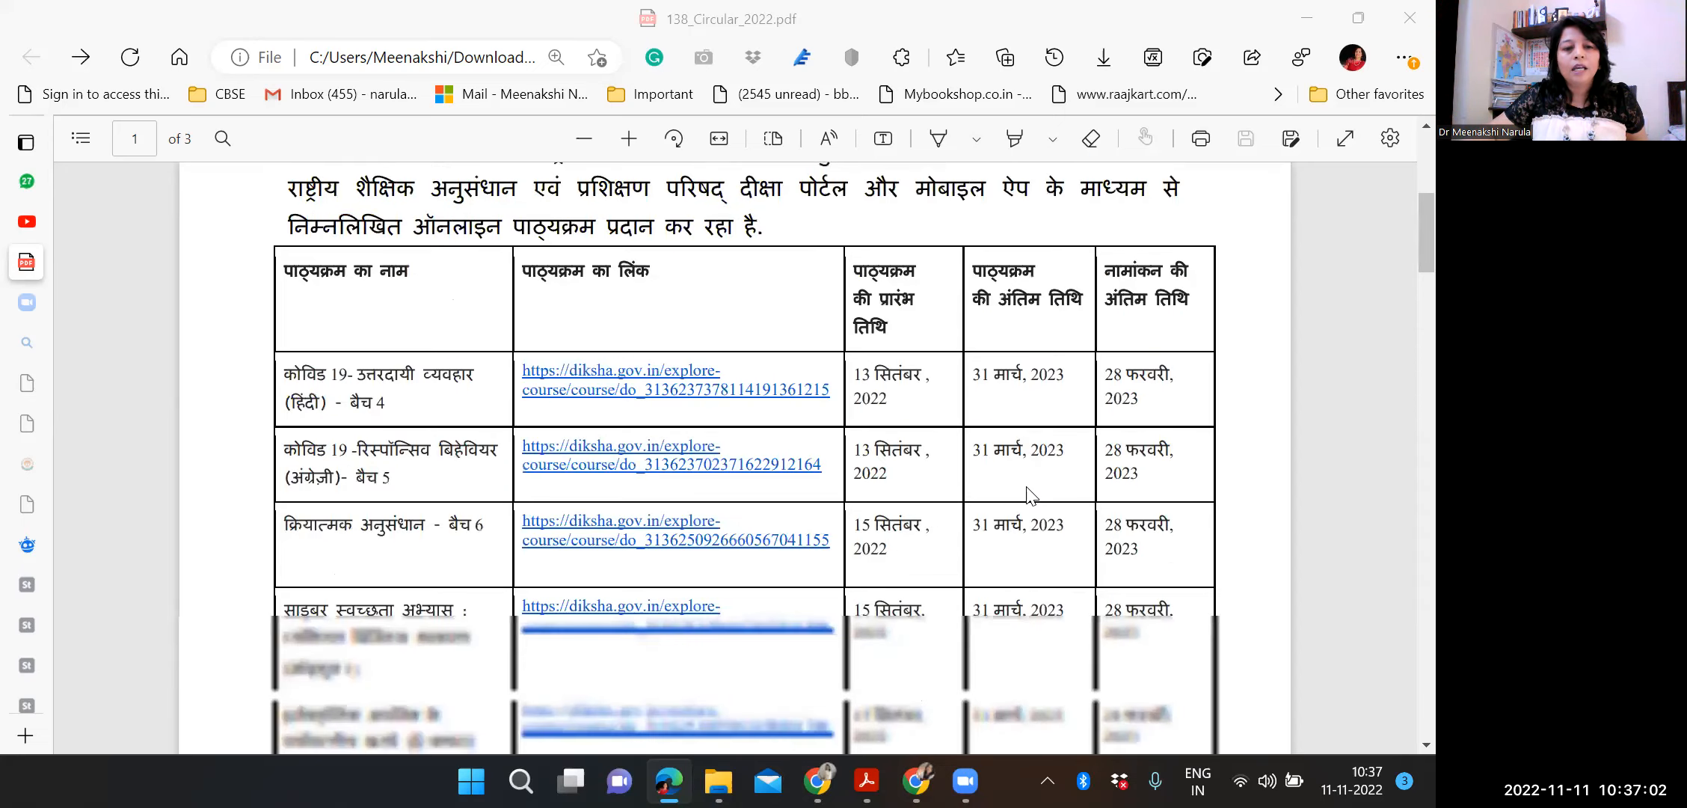
pyautogui.scroll(-3)
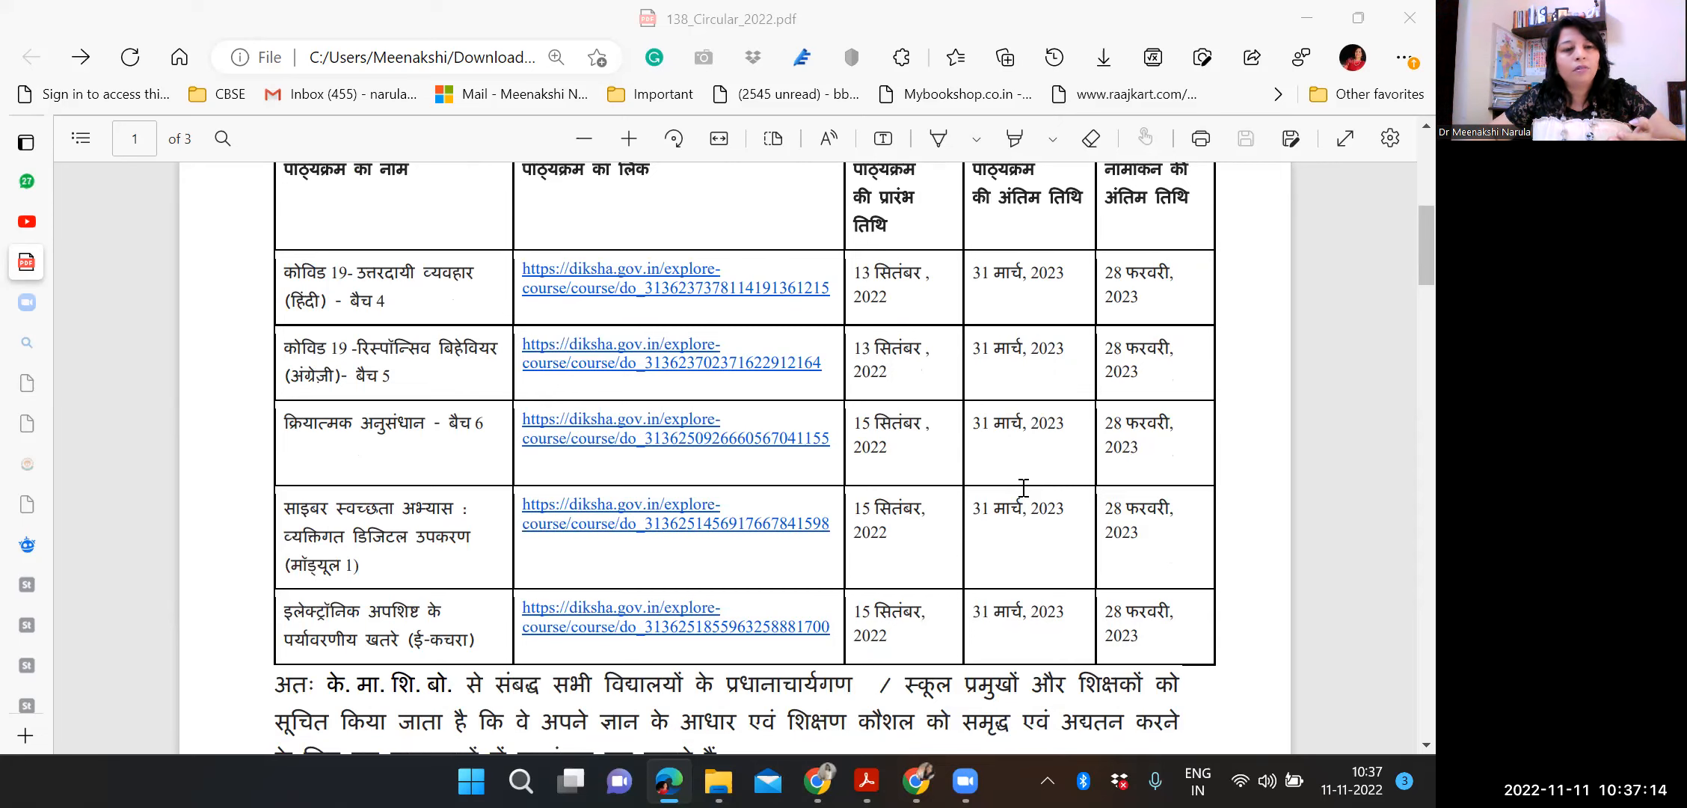
pyautogui.scroll(-3)
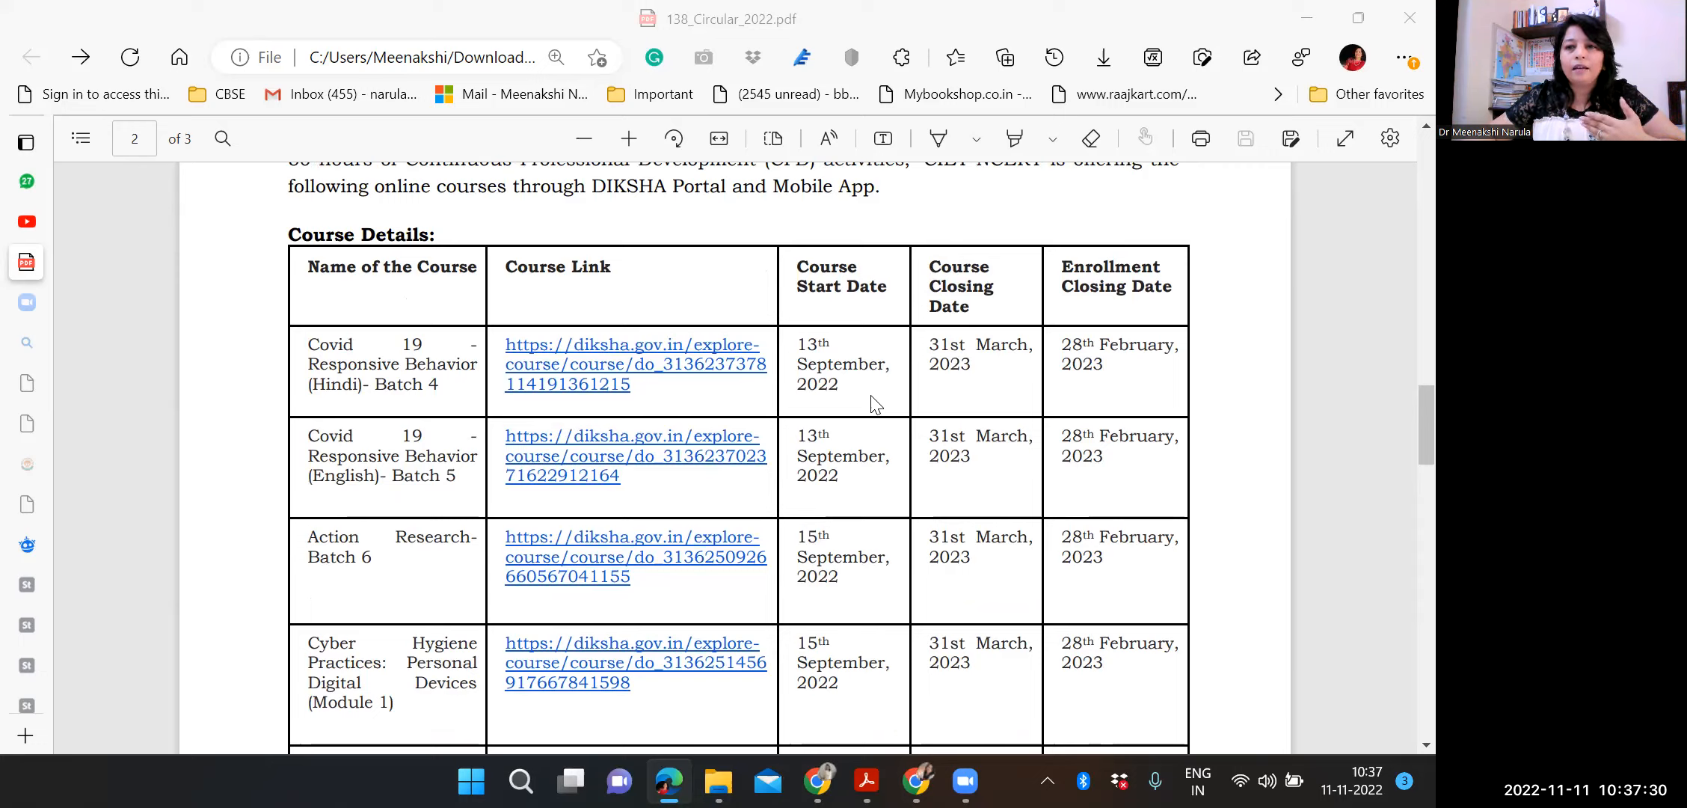
pyautogui.moveTo(1129, 384)
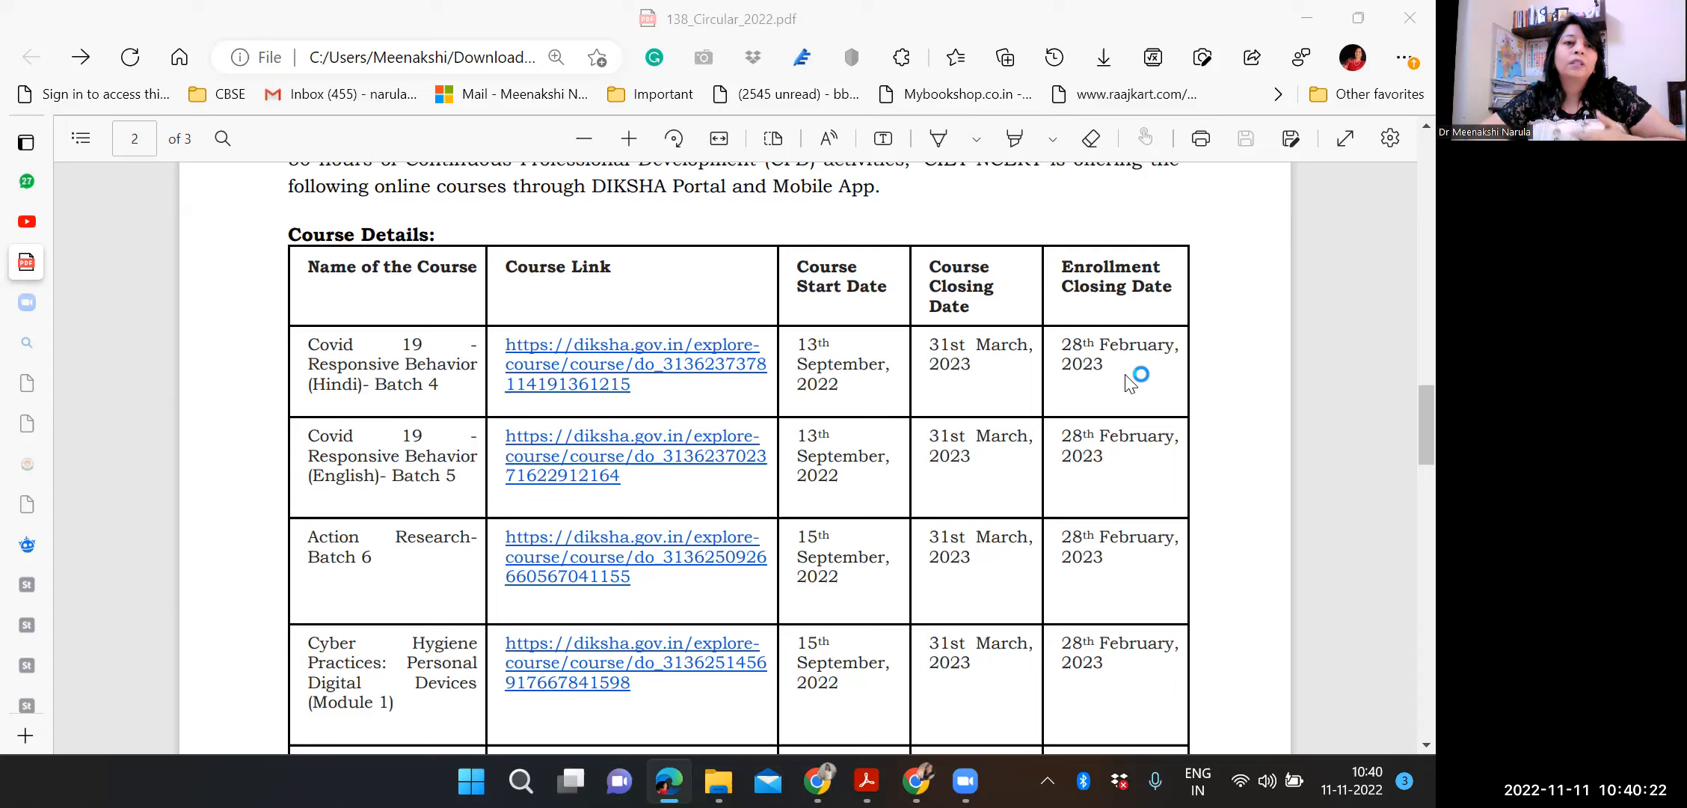
pyautogui.moveTo(1128, 384)
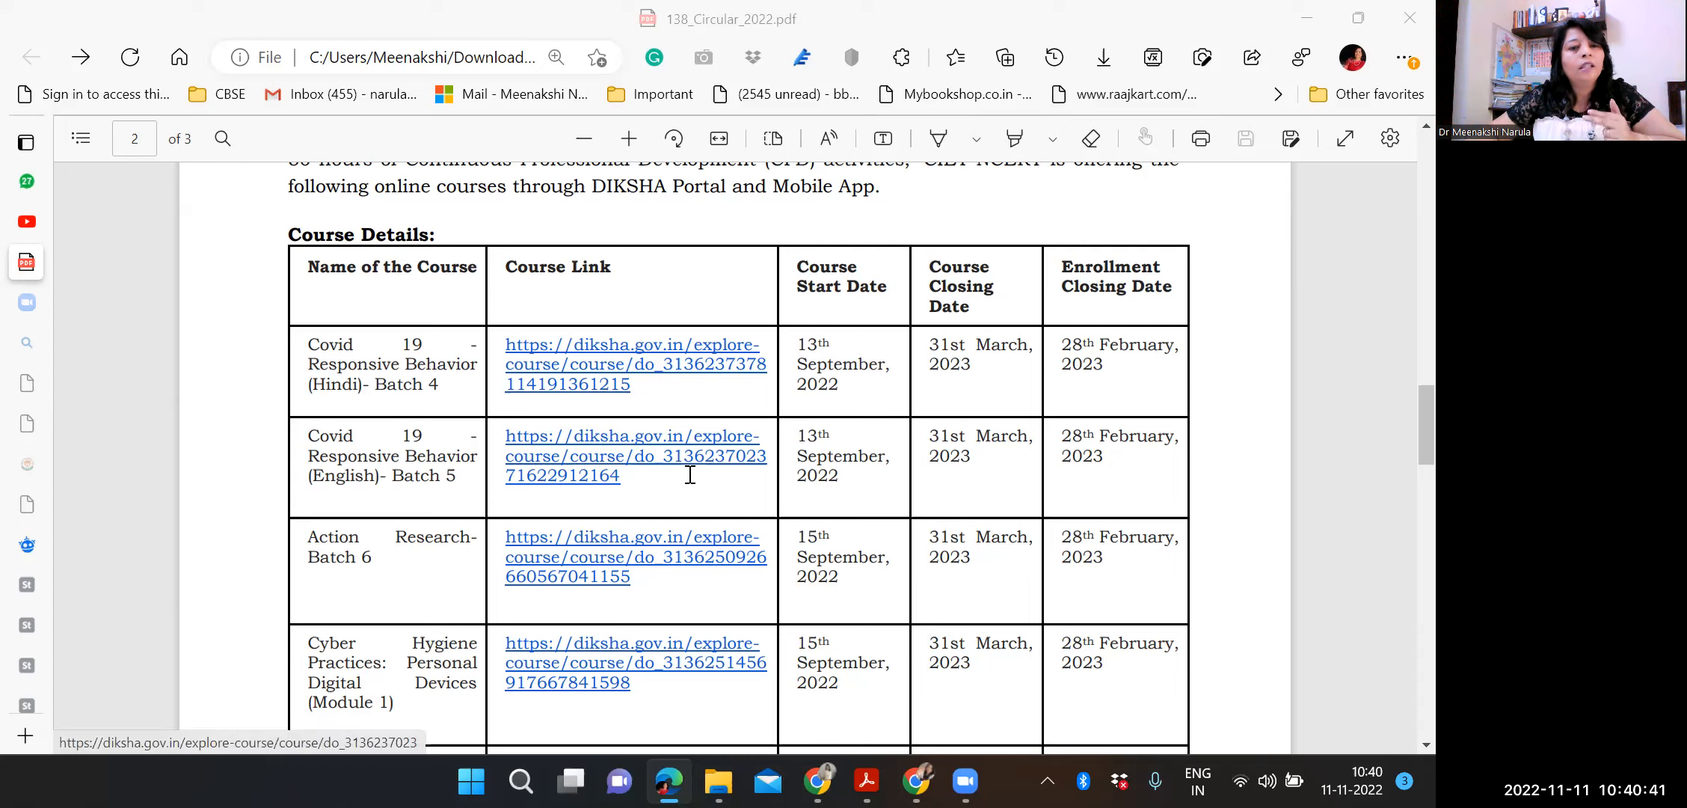
pyautogui.moveTo(692, 478)
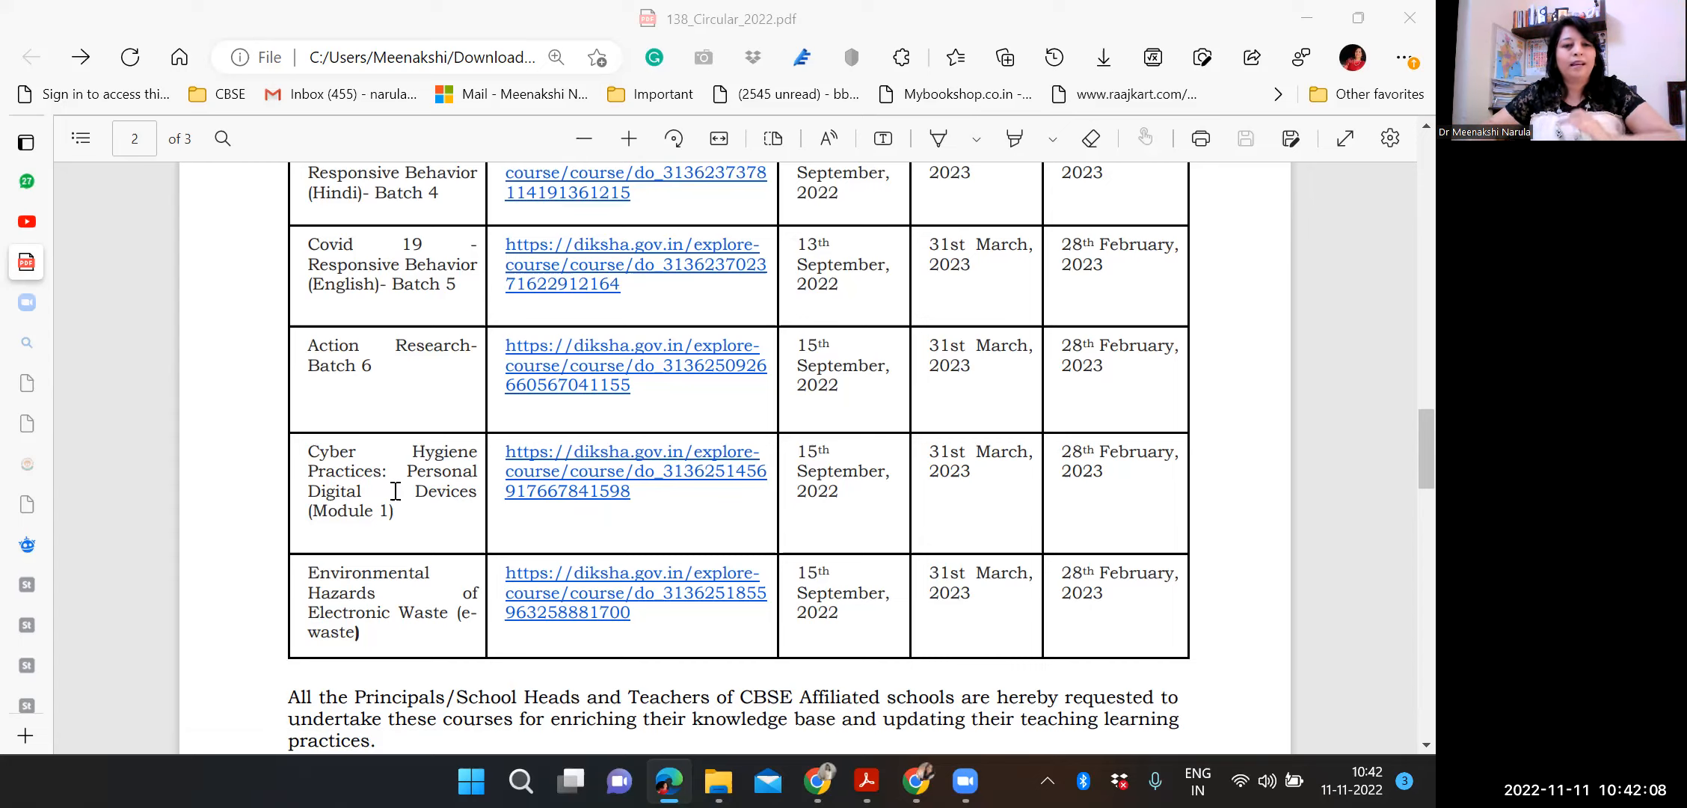
pyautogui.moveTo(610, 377)
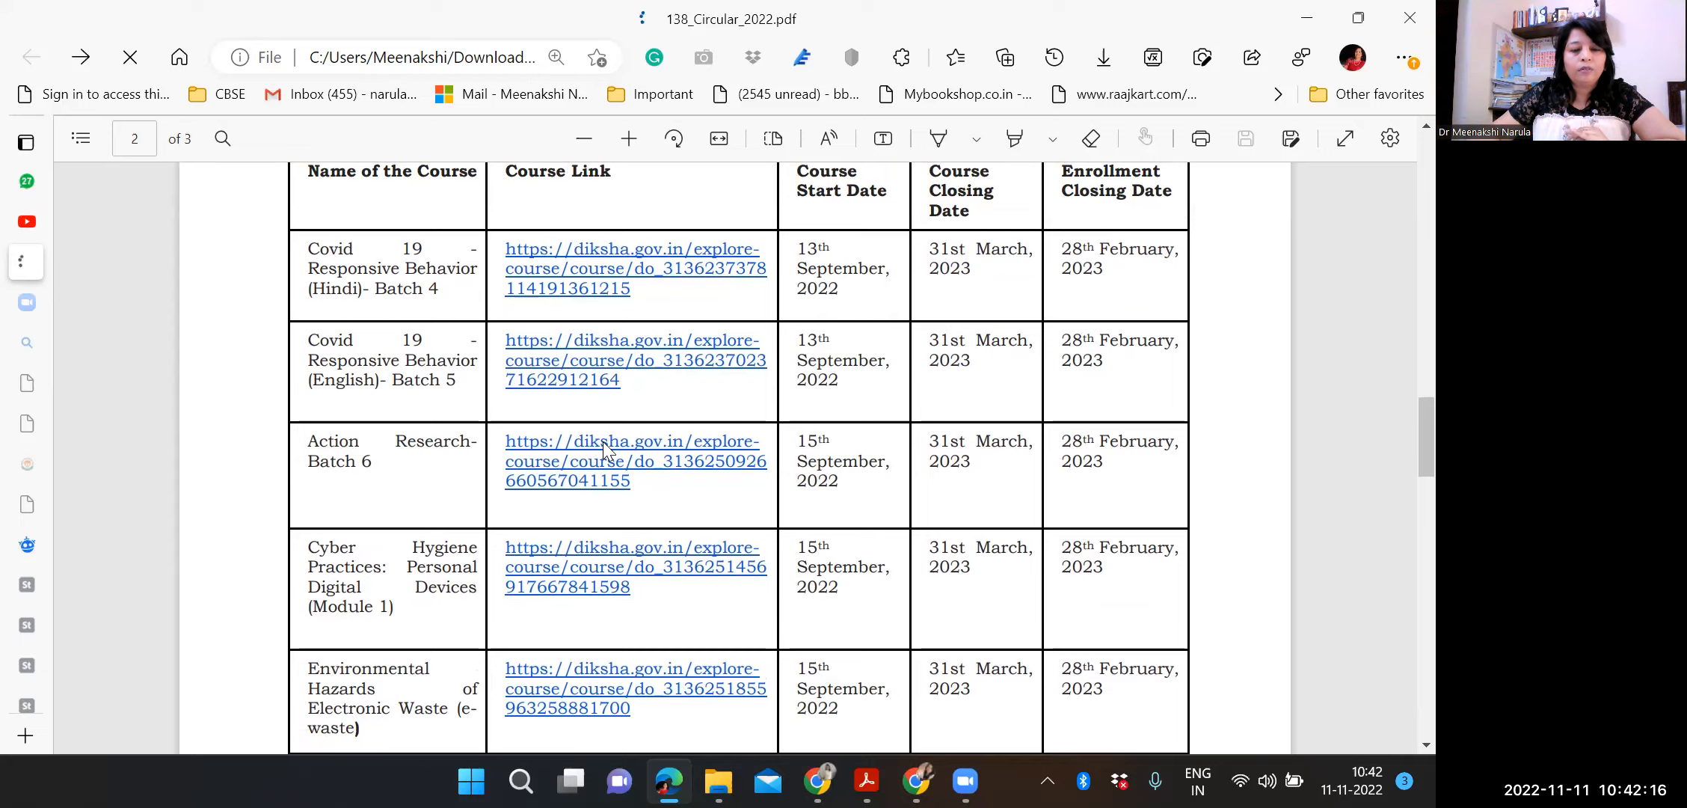
# - Follow the diksha.gov.in link in the Action Research-Batch 6 row of the course table
pyautogui.click(631, 461)
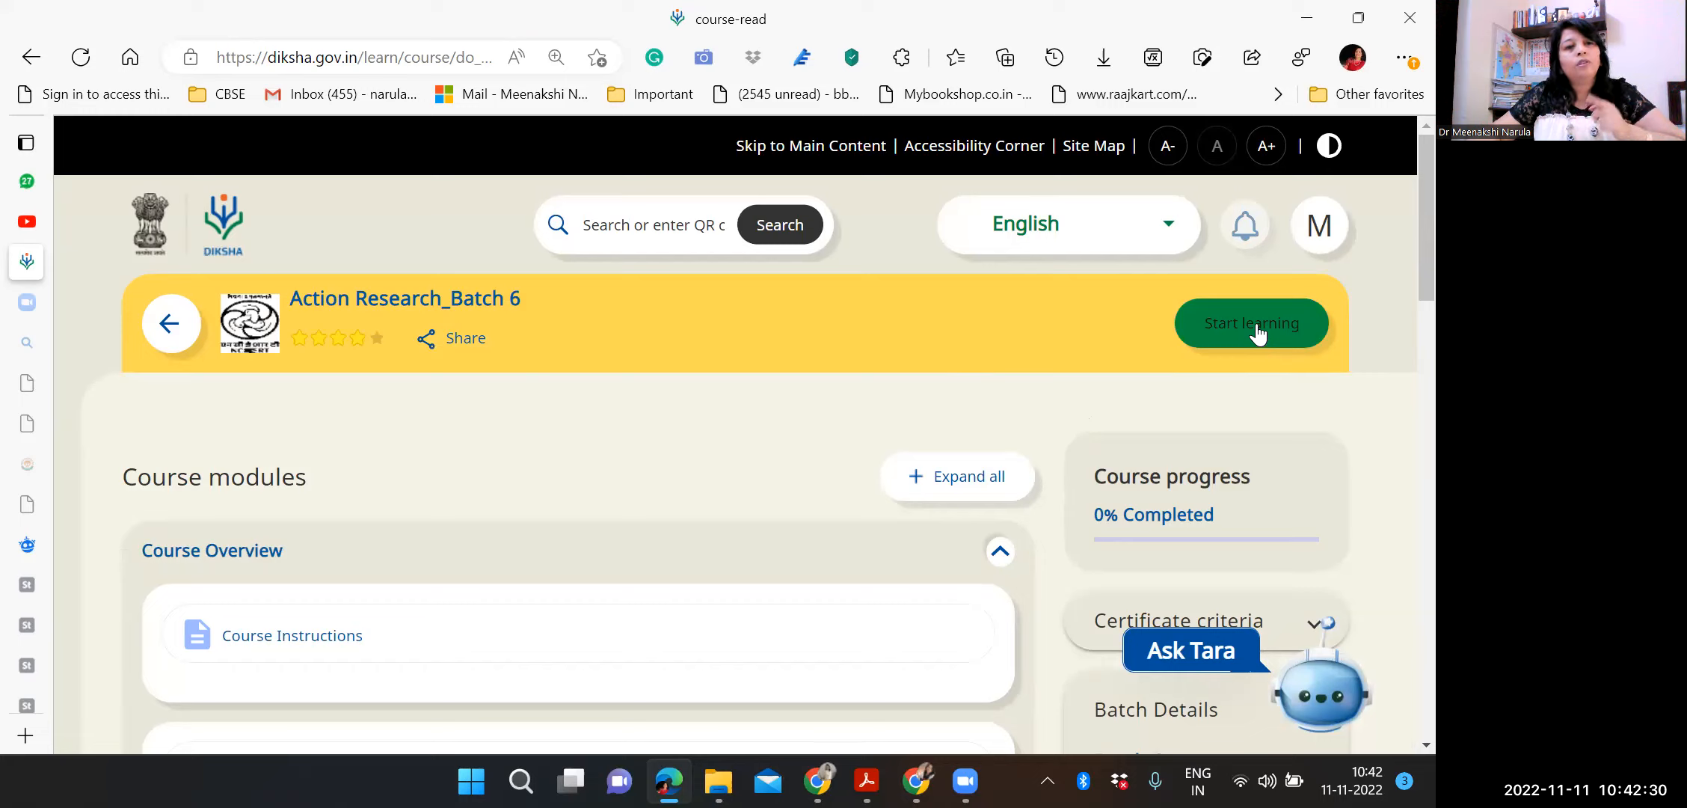
pyautogui.moveTo(1256, 330)
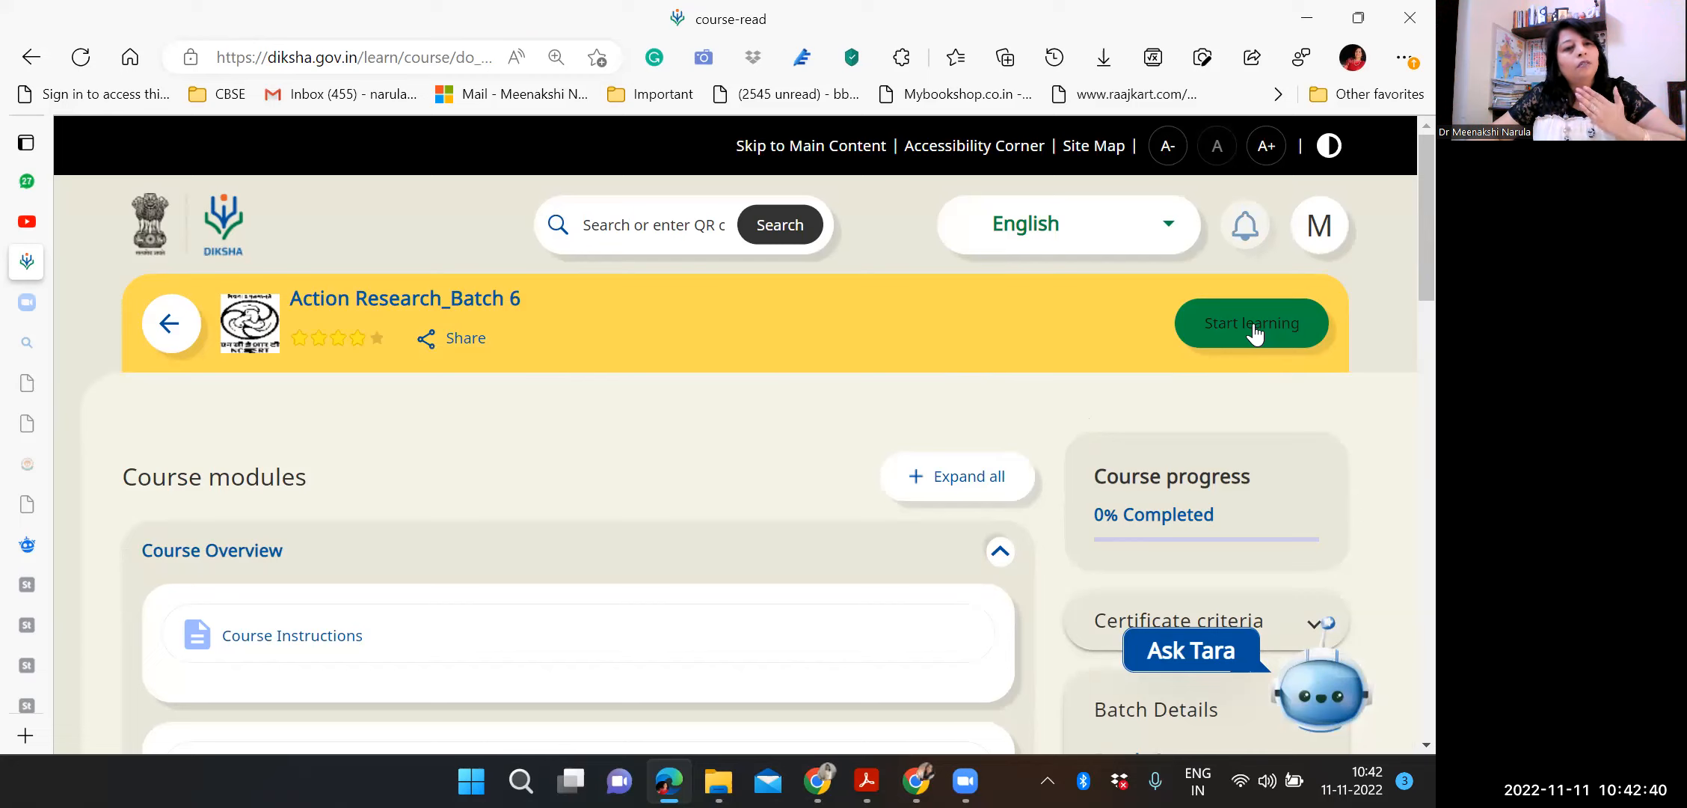
pyautogui.moveTo(1171, 404)
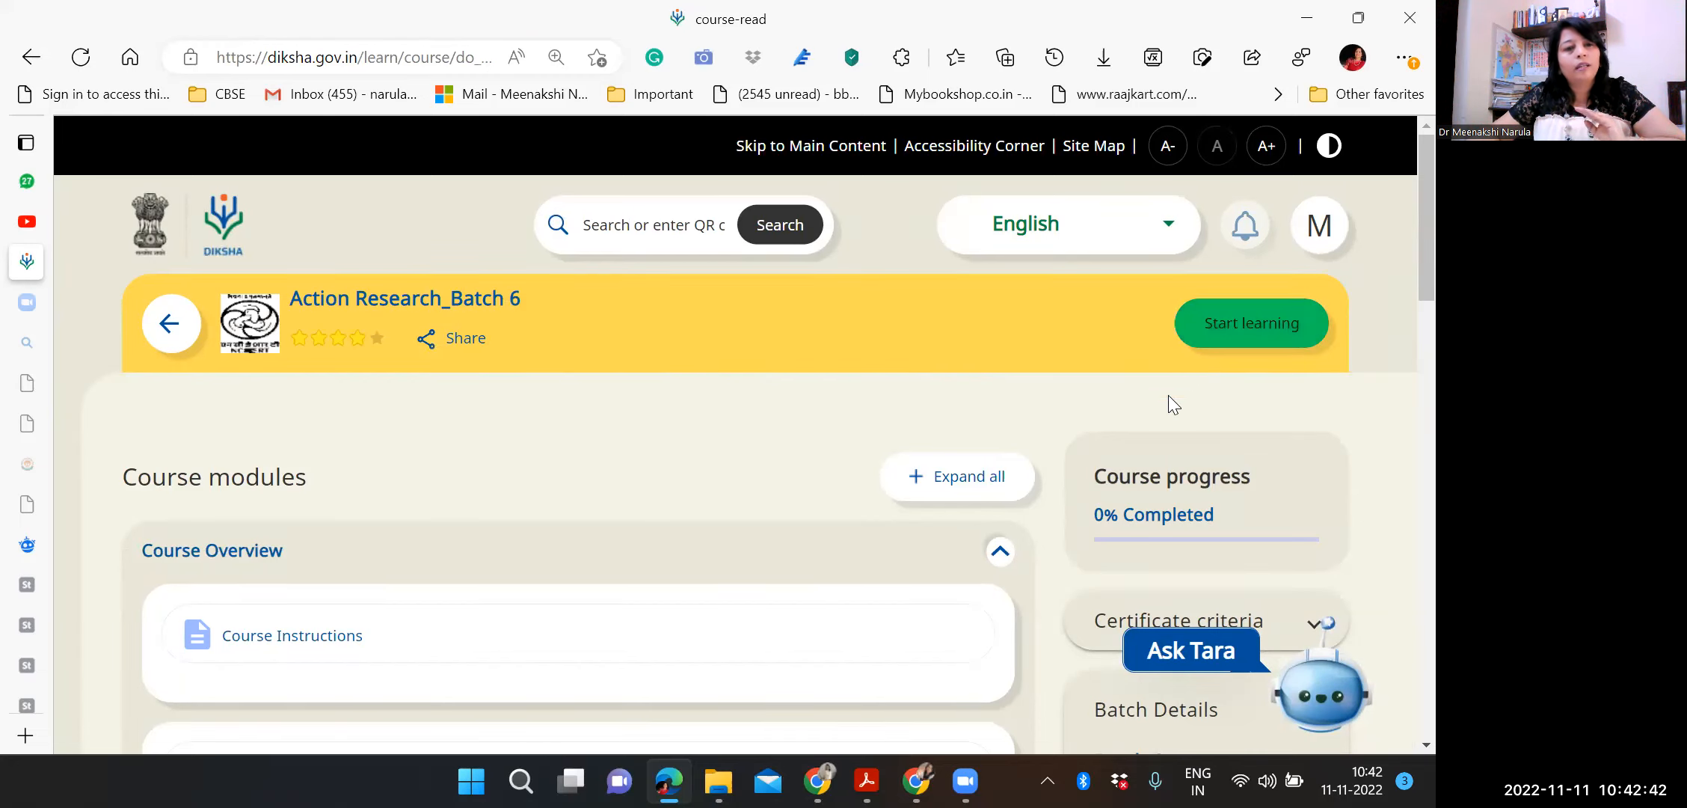
pyautogui.moveTo(1073, 401)
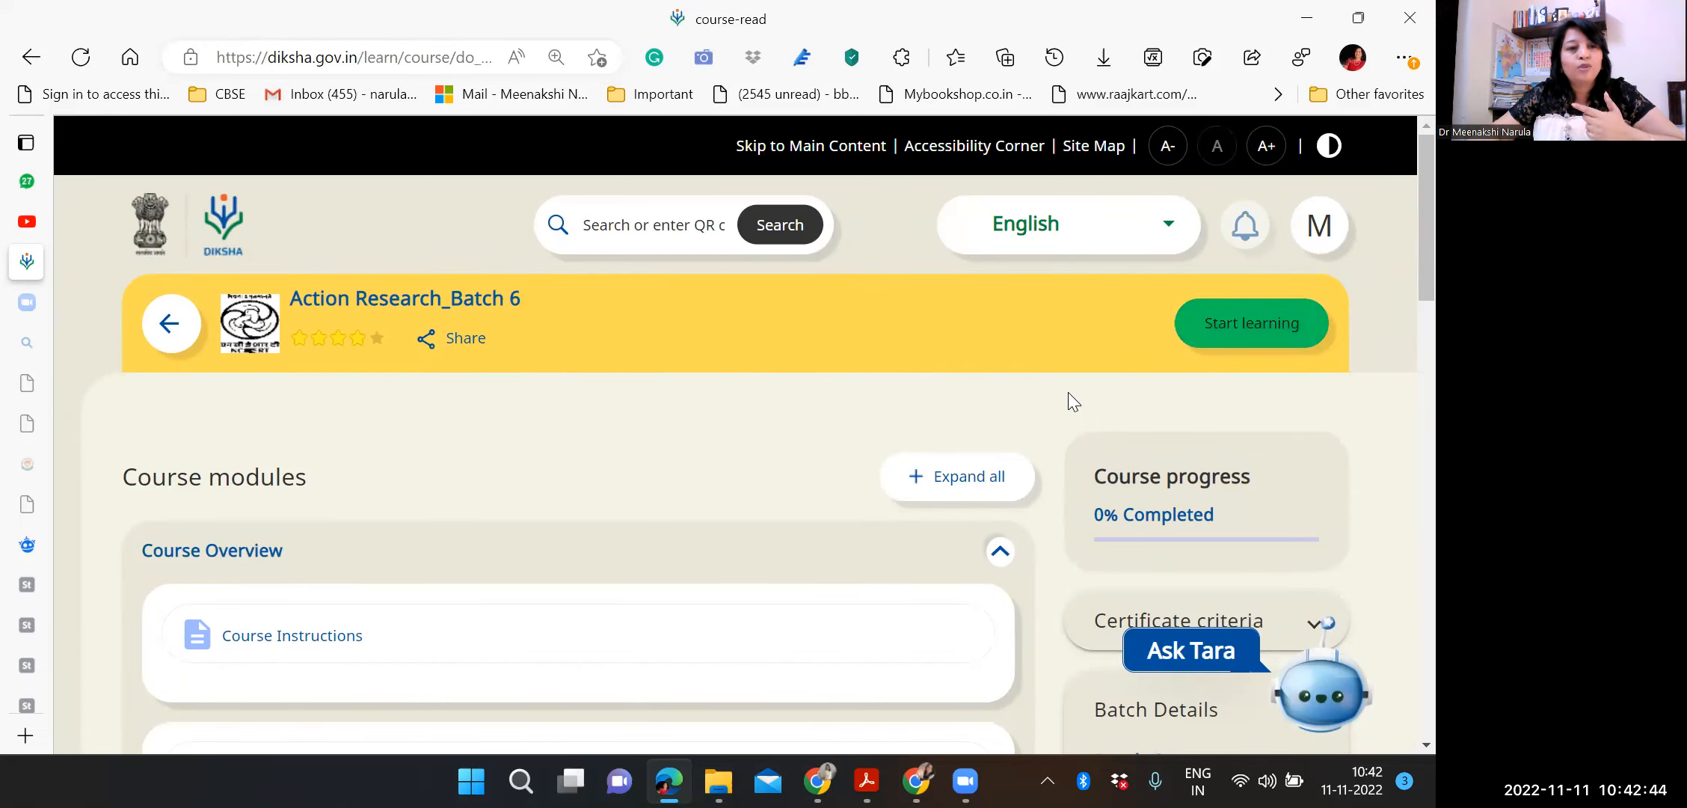
# - Scroll the course page past Course Overview to the headings for Modules 1–5, Summary and Portfolio
pyautogui.scroll(-3)
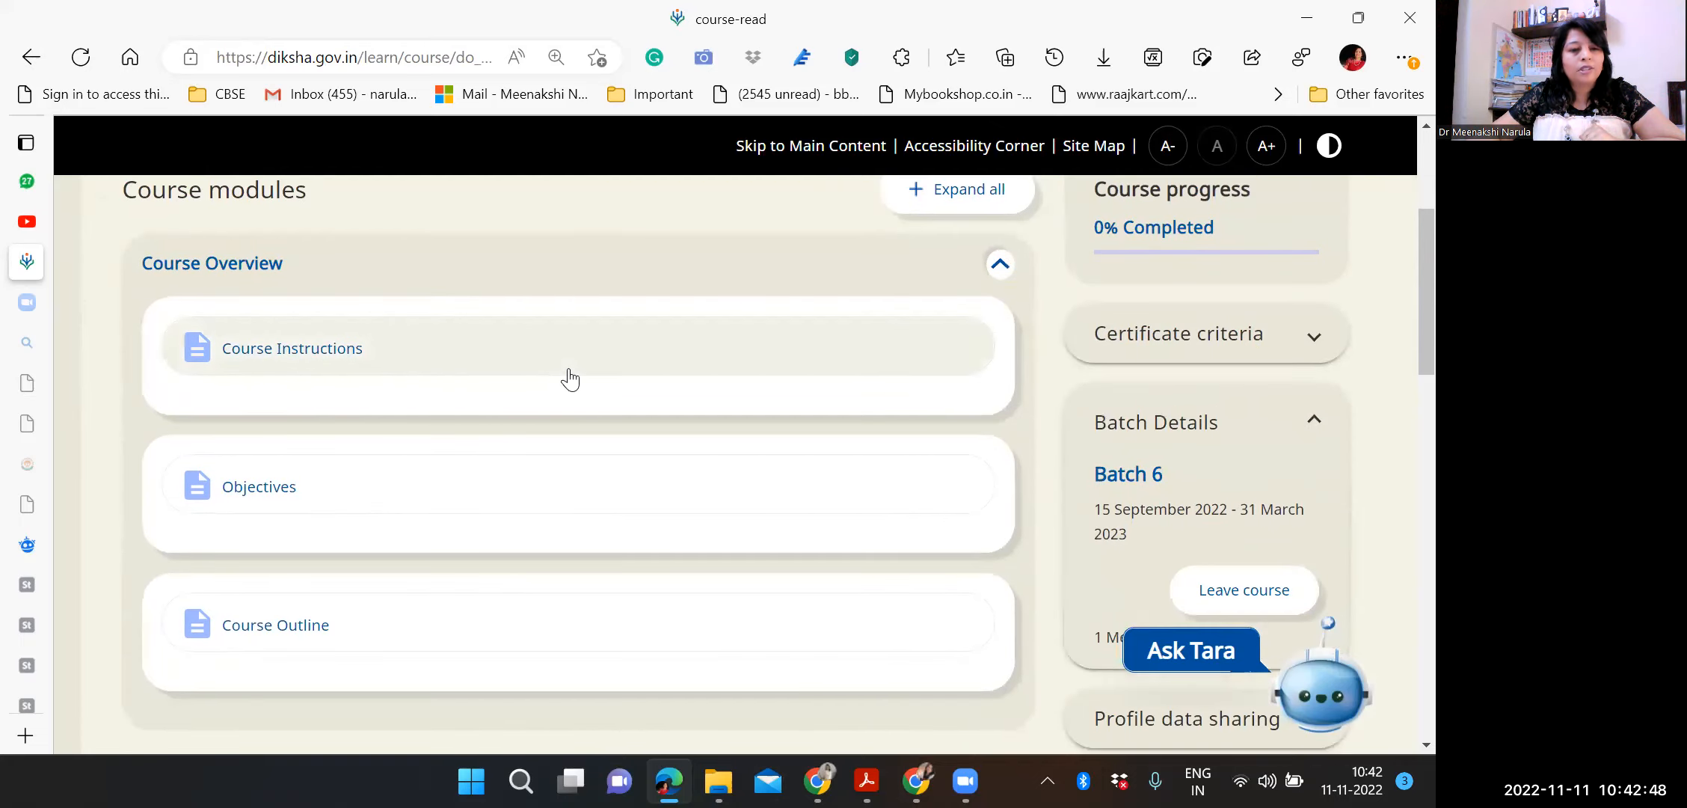
pyautogui.scroll(-3)
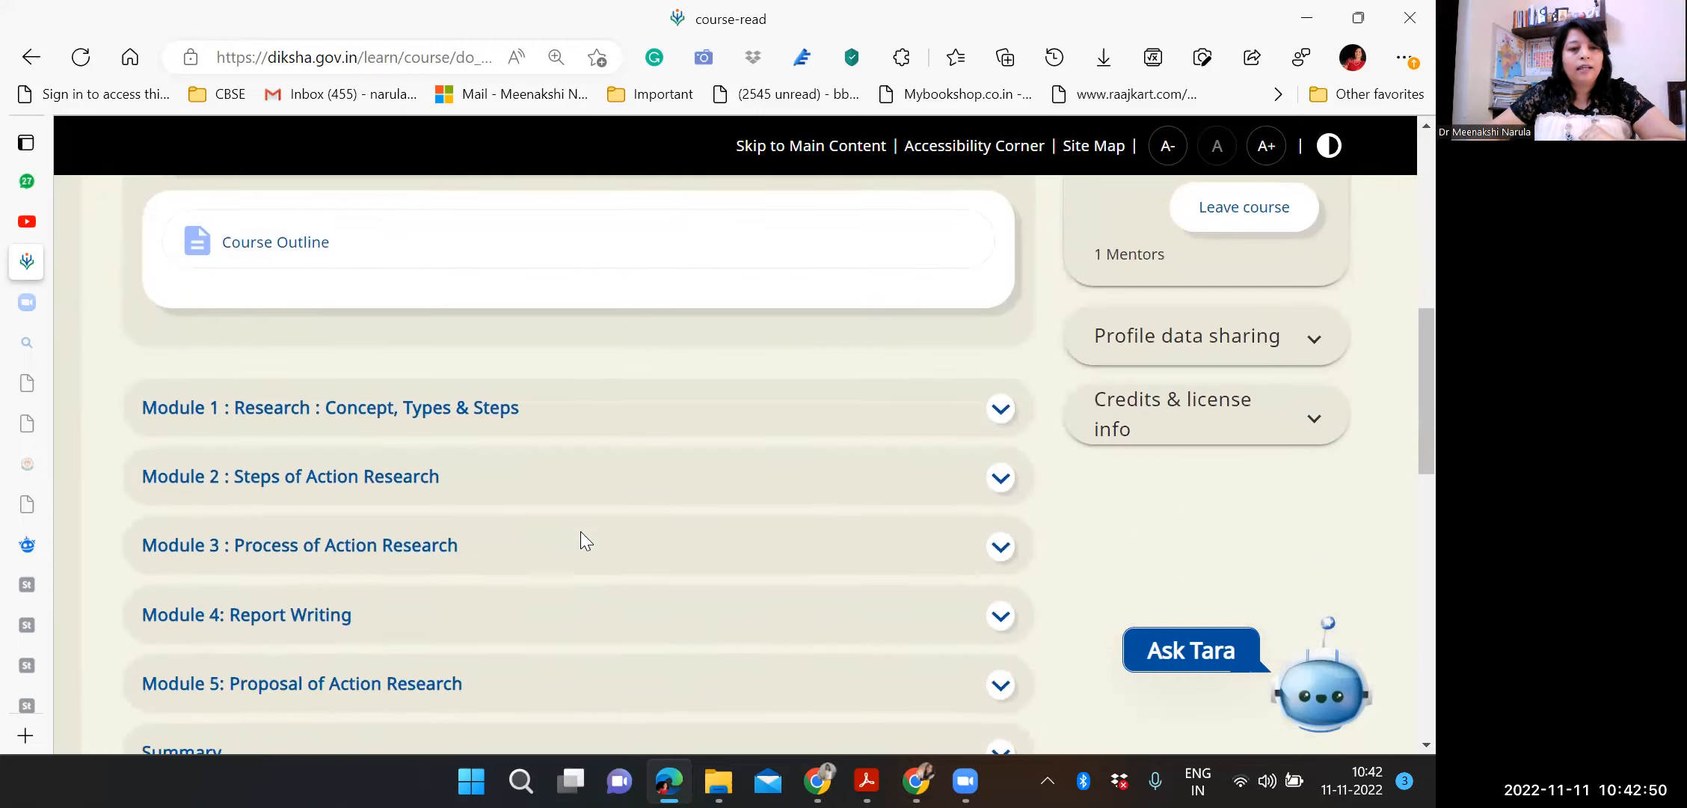
pyautogui.scroll(-3)
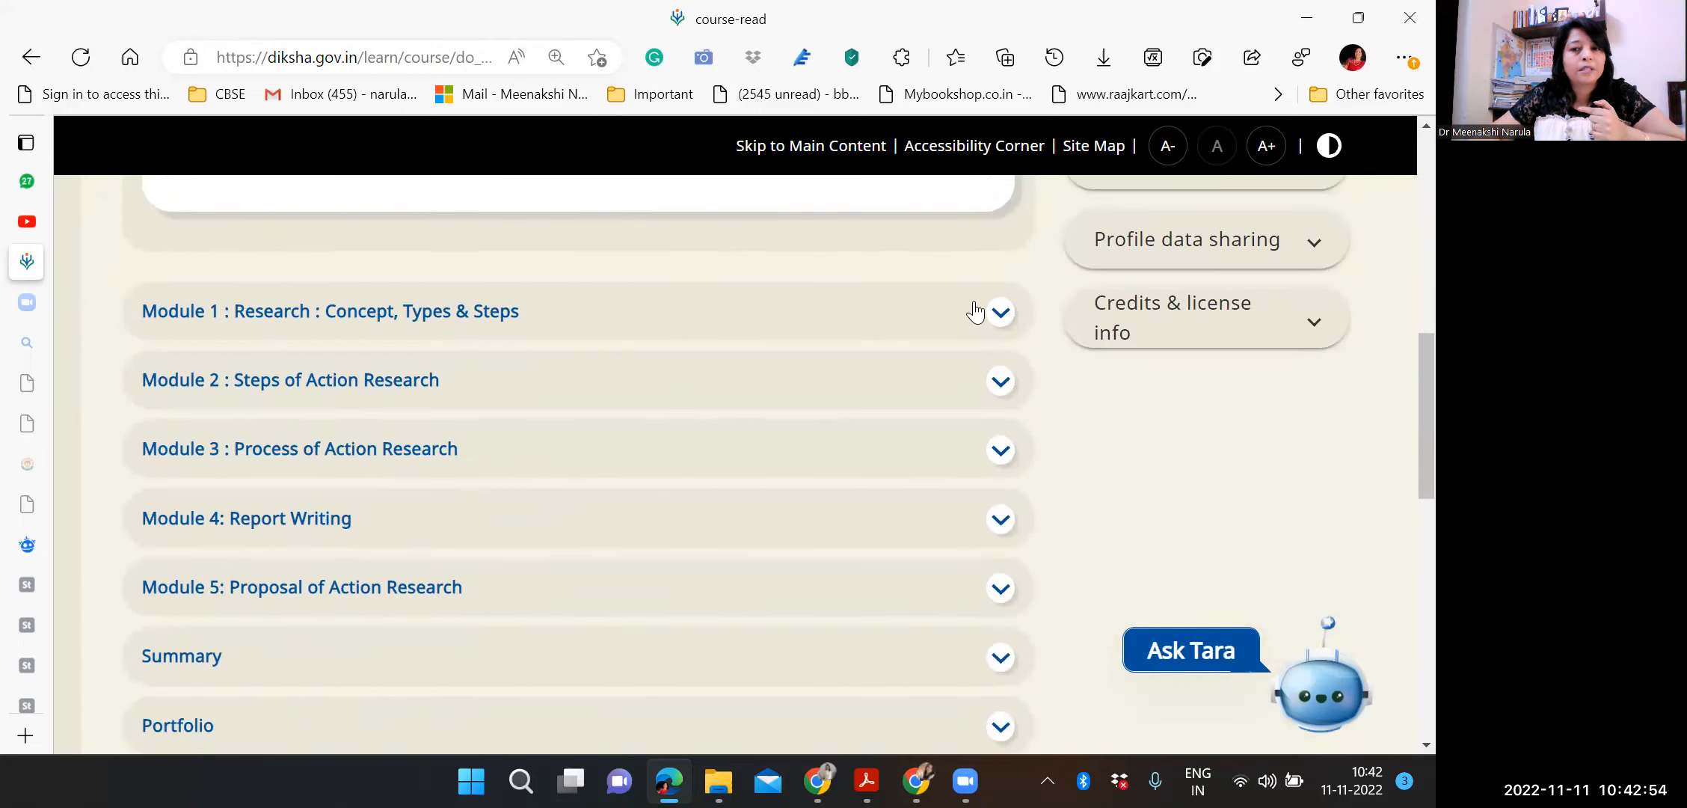
# - Expand Module 1 : Research : Concept, Types & Steps and scroll through its readings, videos, transcripts and activities
pyautogui.click(998, 311)
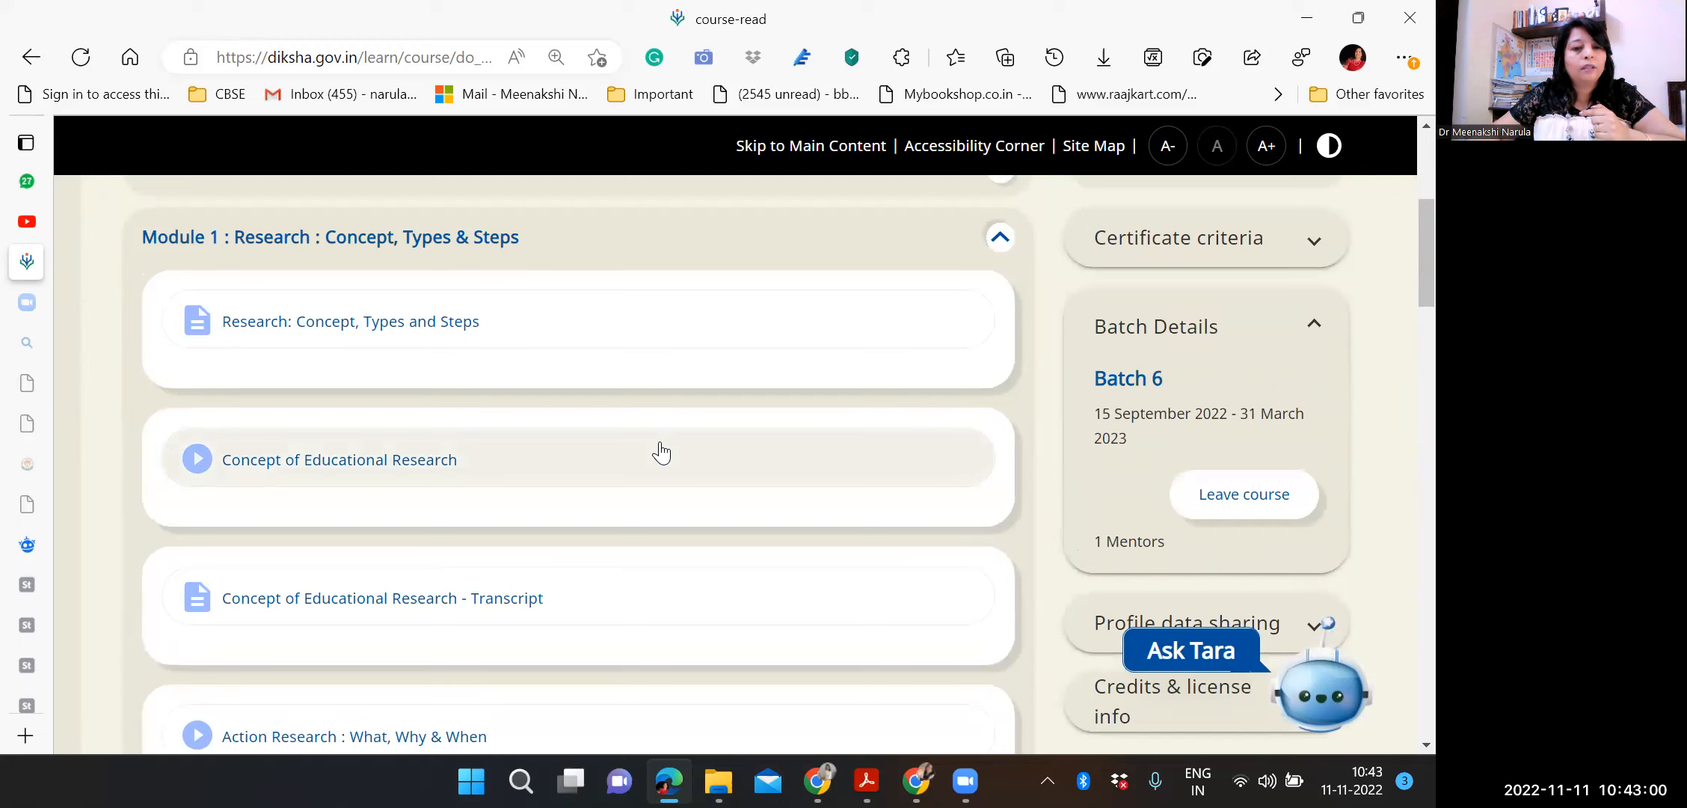
pyautogui.scroll(-3)
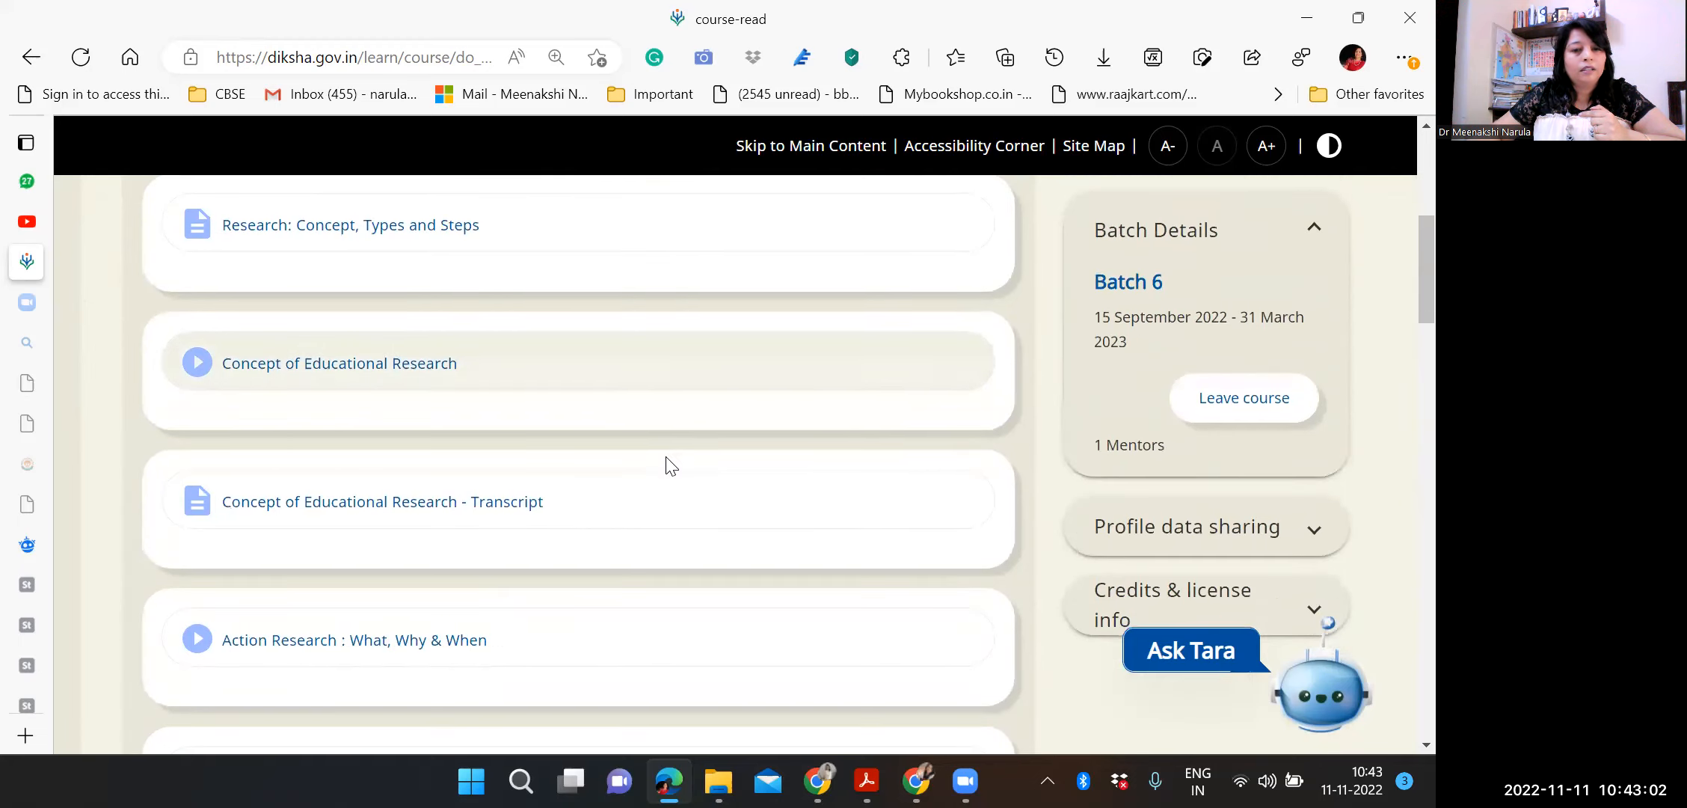
pyautogui.scroll(-3)
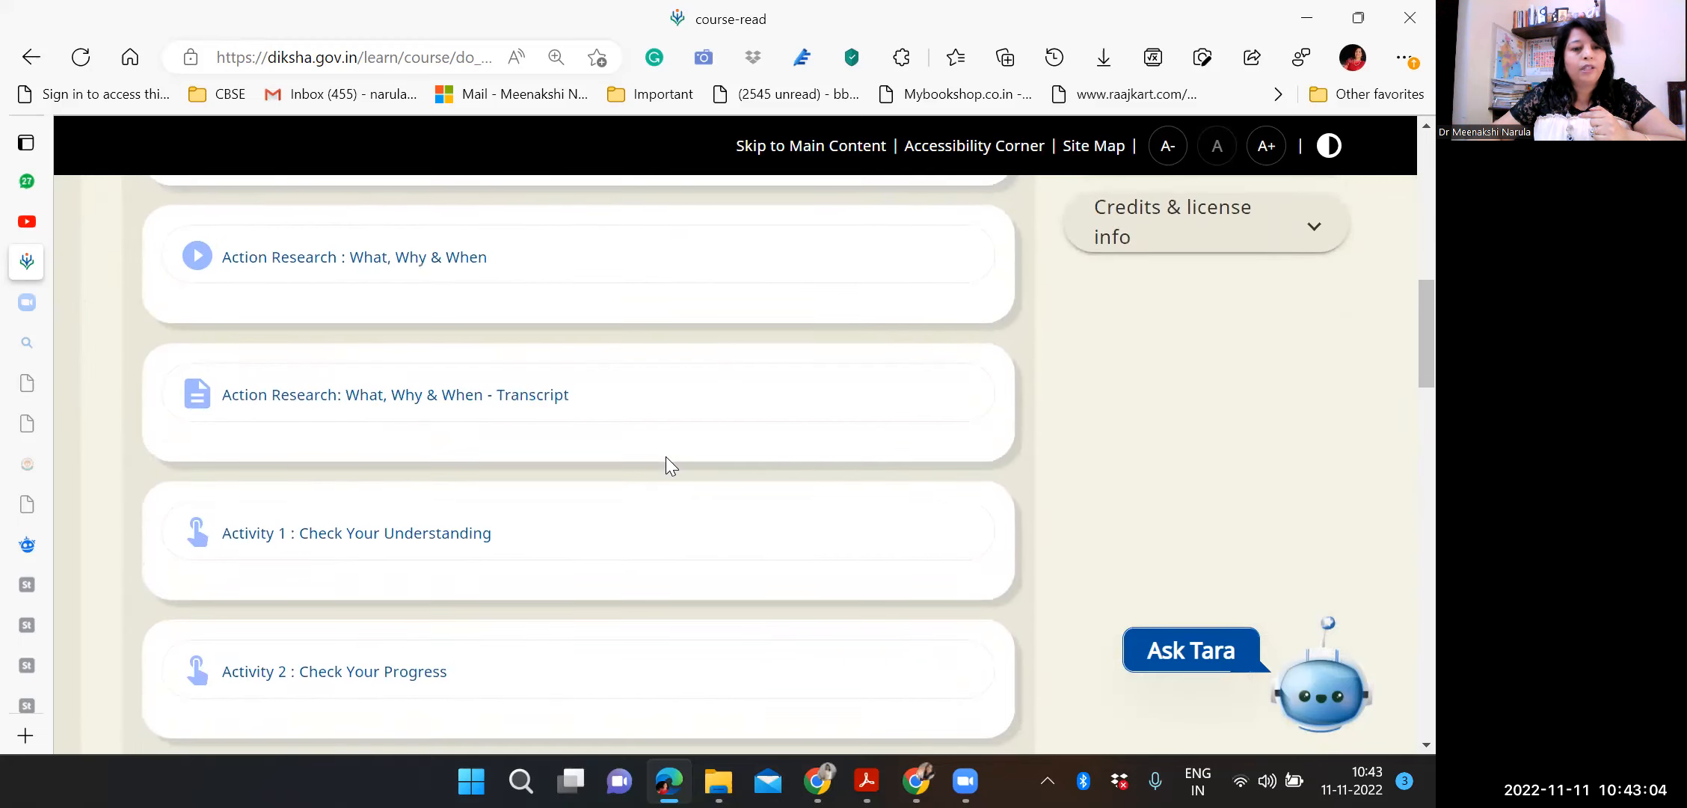
pyautogui.scroll(-3)
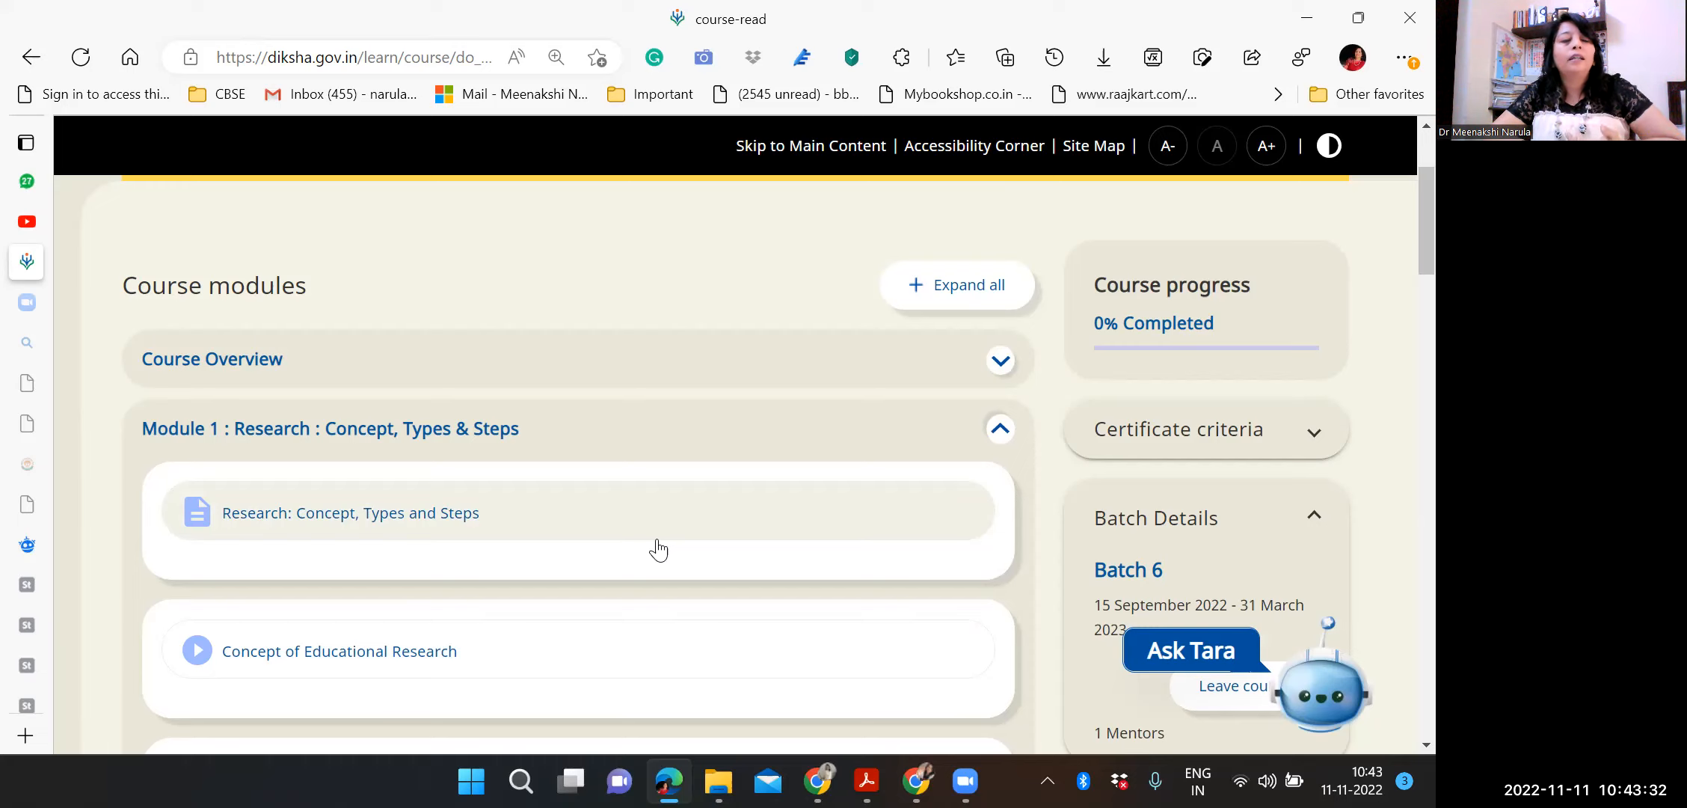
pyautogui.moveTo(722, 512)
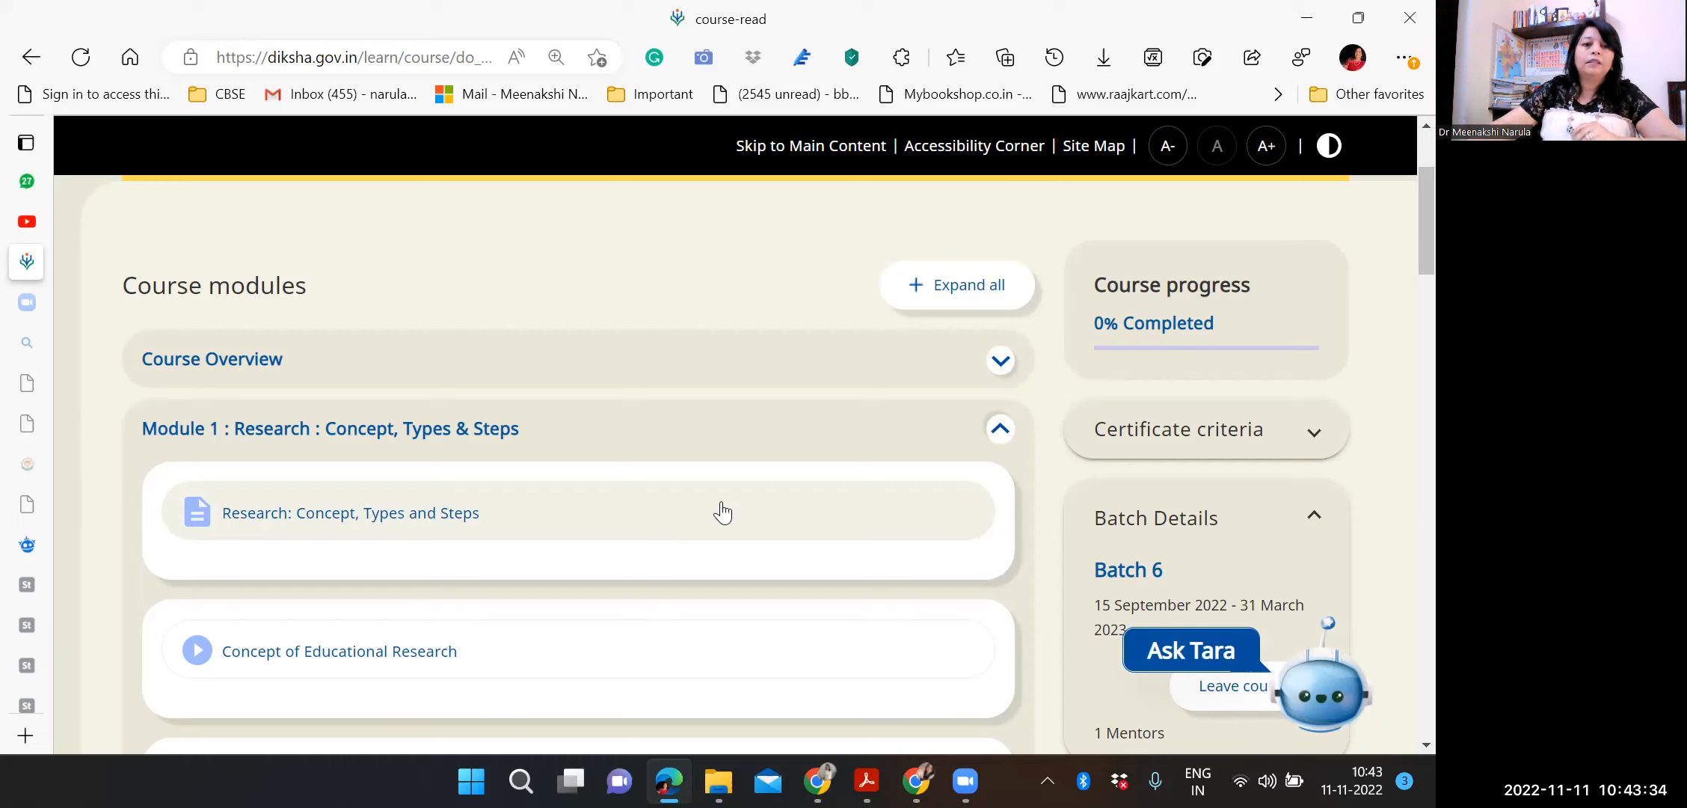
# - Scroll down to Module 2 : Steps of Action Research and bring its lesson list into view
pyautogui.scroll(-3)
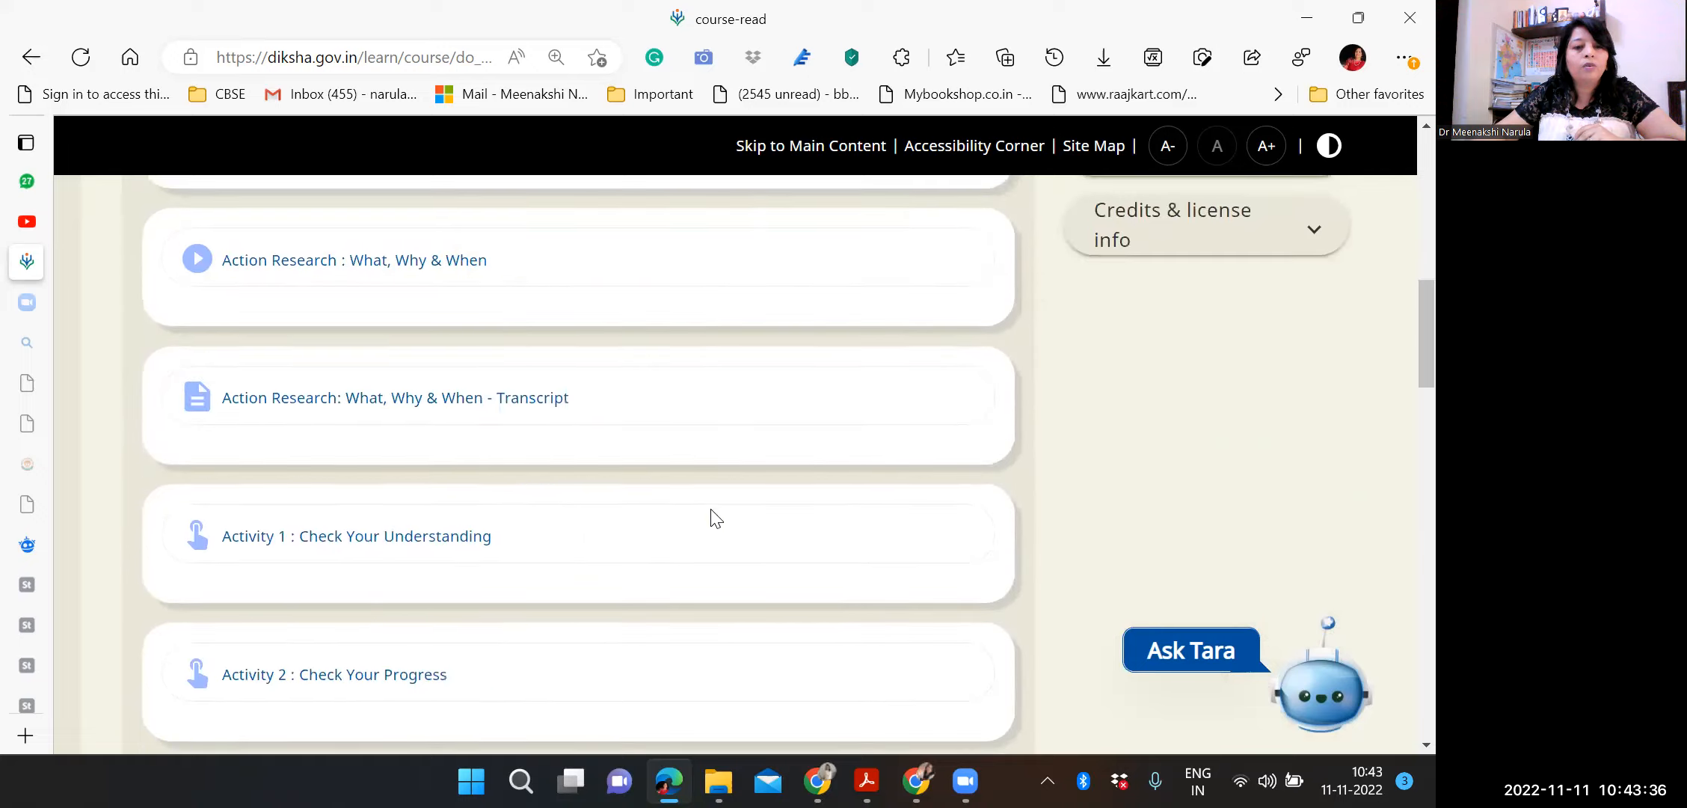
pyautogui.scroll(-3)
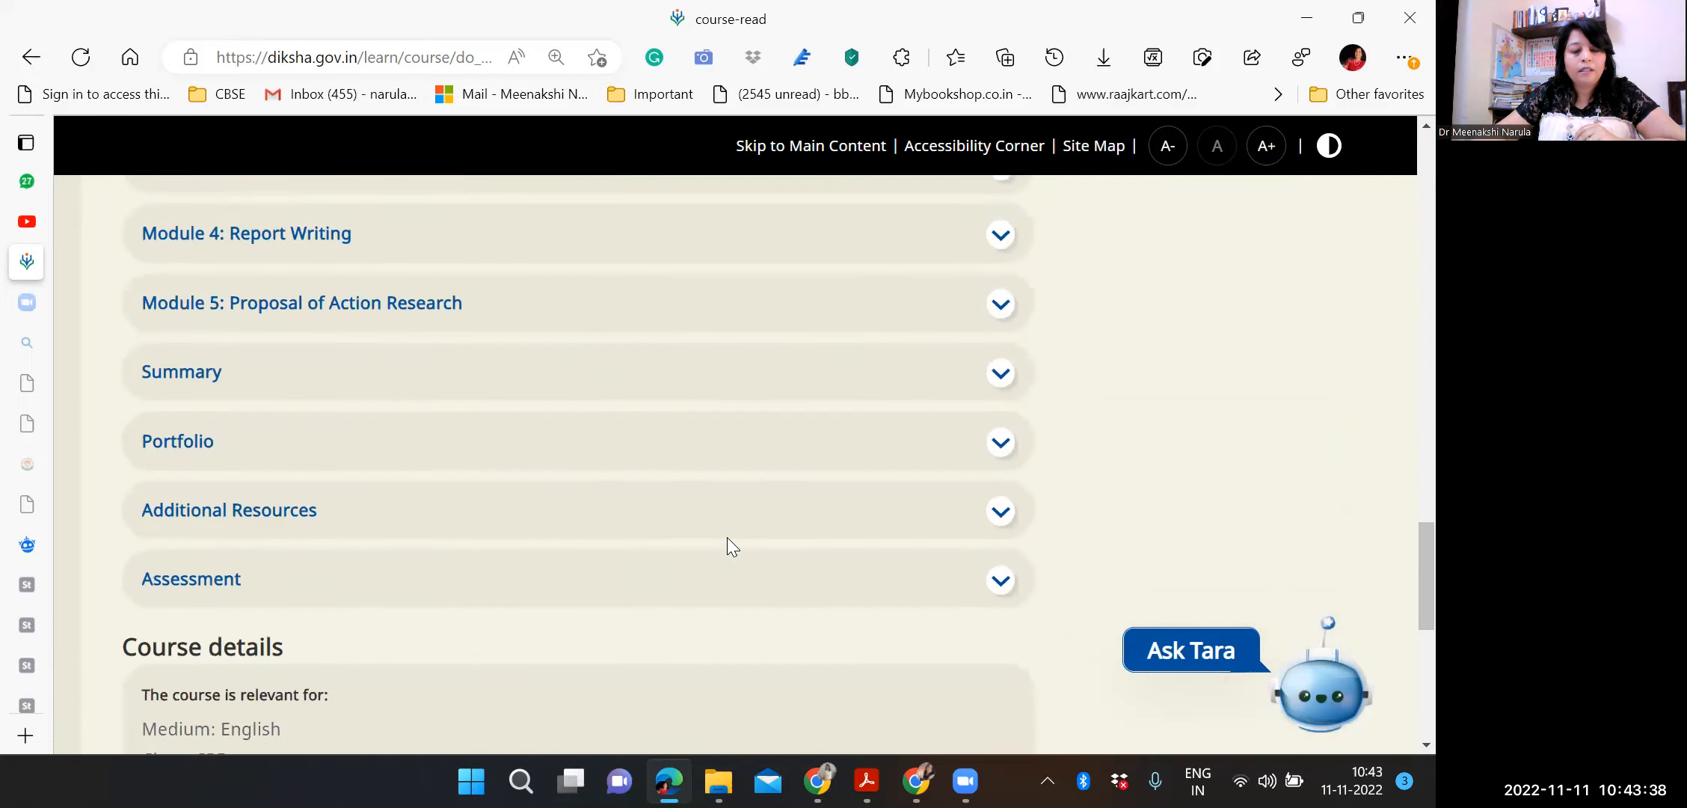
pyautogui.scroll(3)
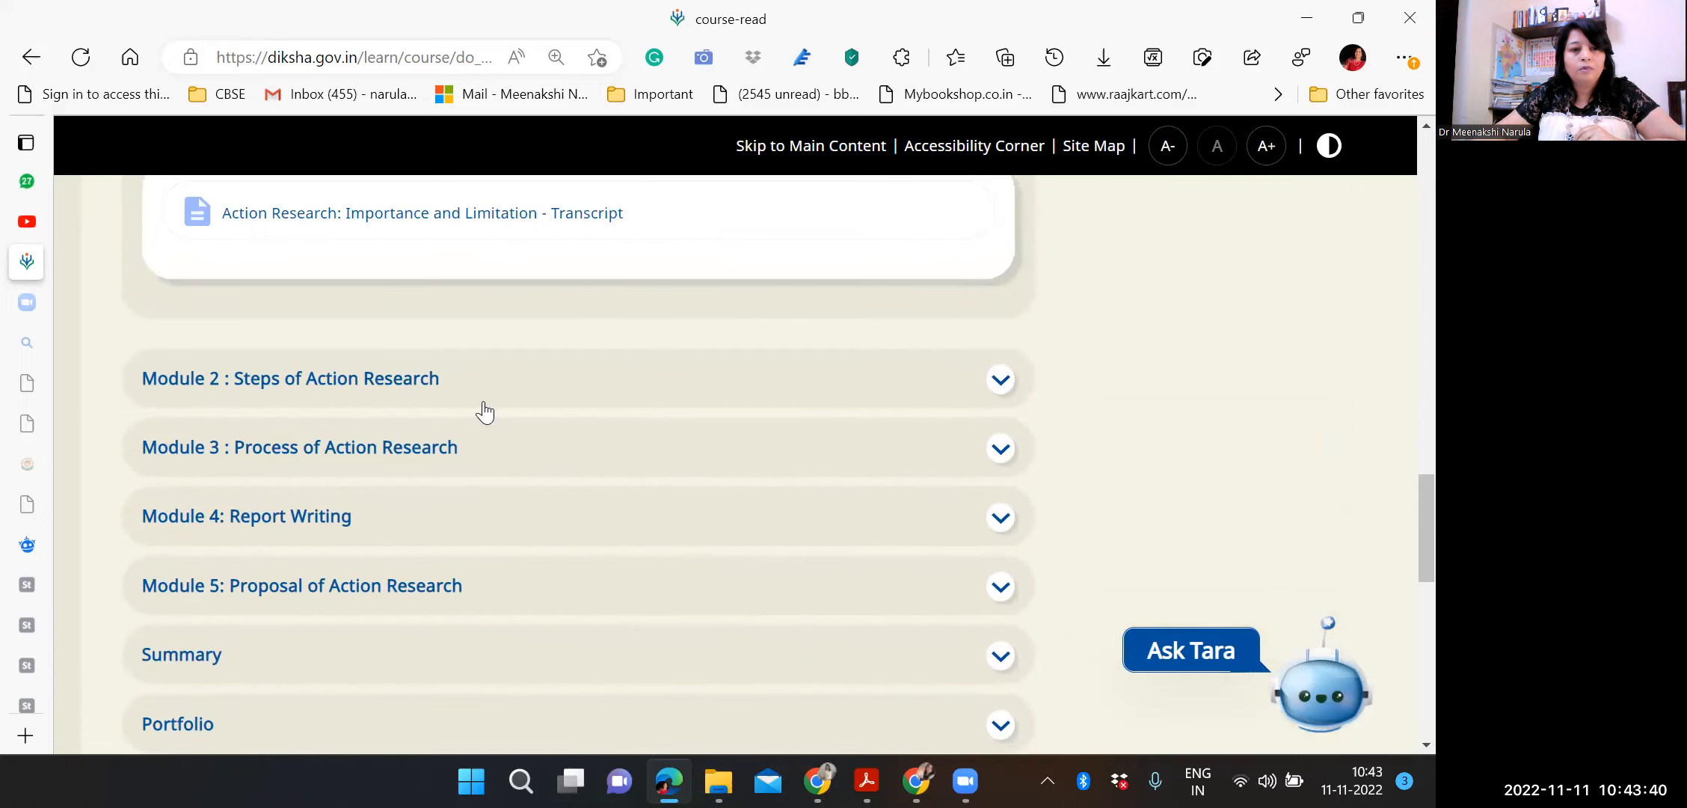
pyautogui.scroll(-3)
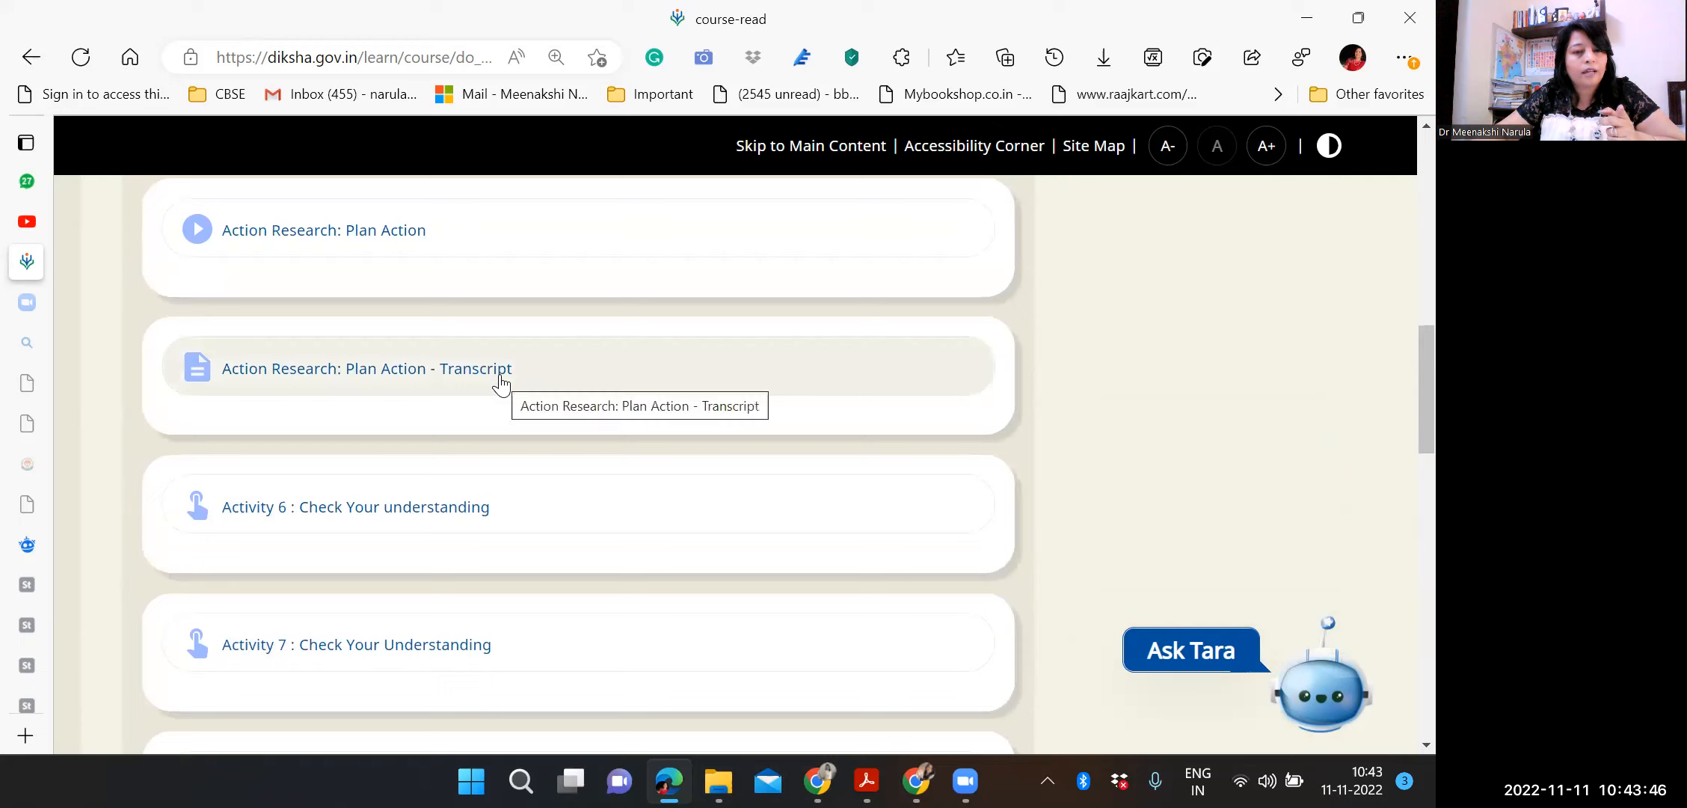
pyautogui.scroll(-3)
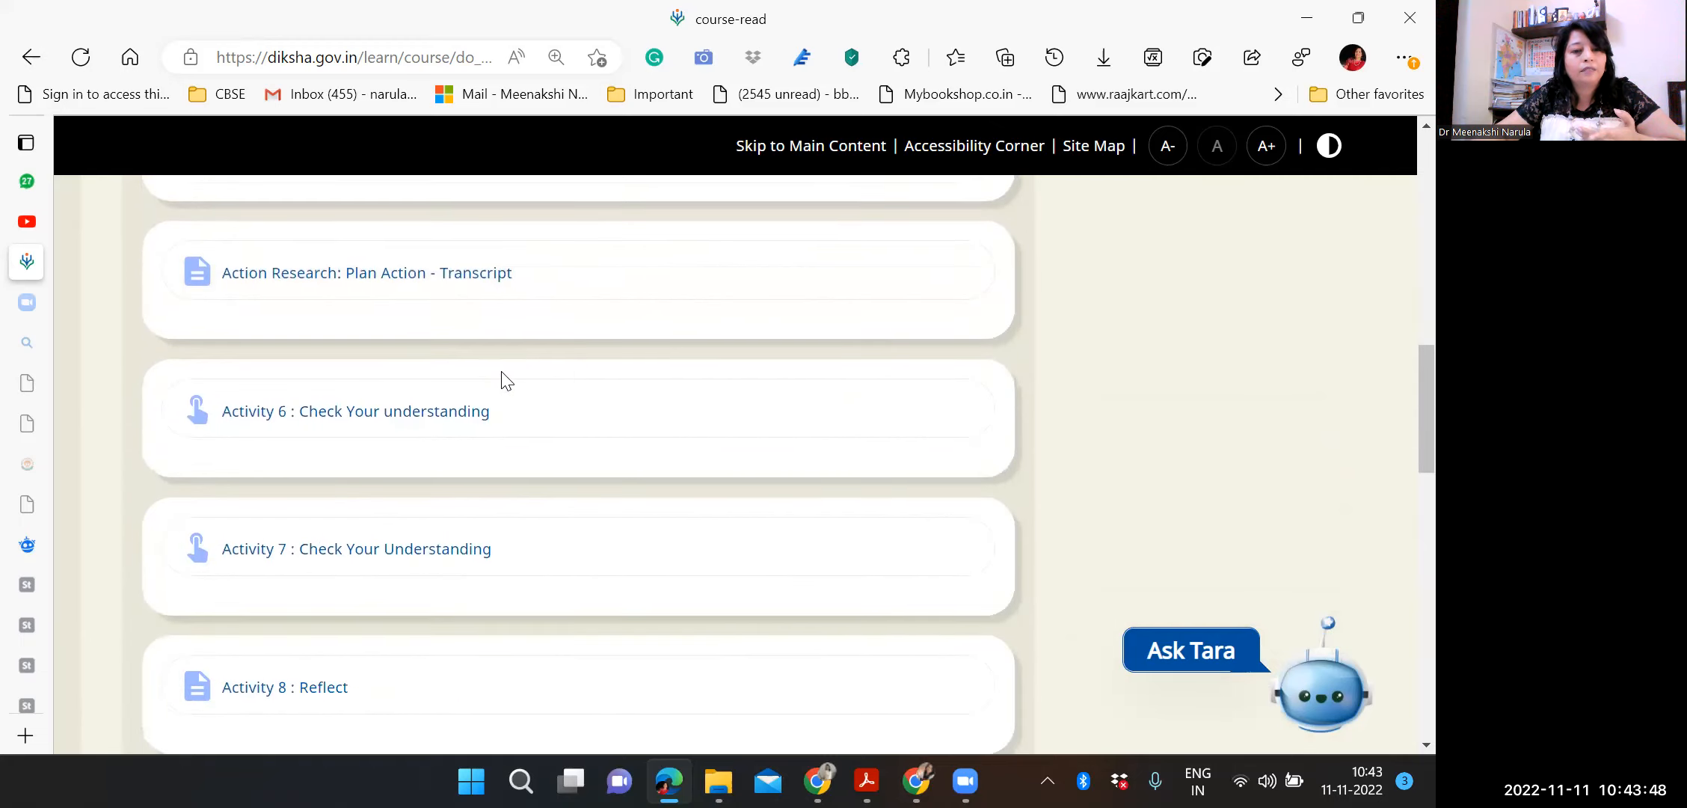
# - Continue past Activity 8: Reflect and the remaining sections to Course details and the page footer
pyautogui.scroll(-3)
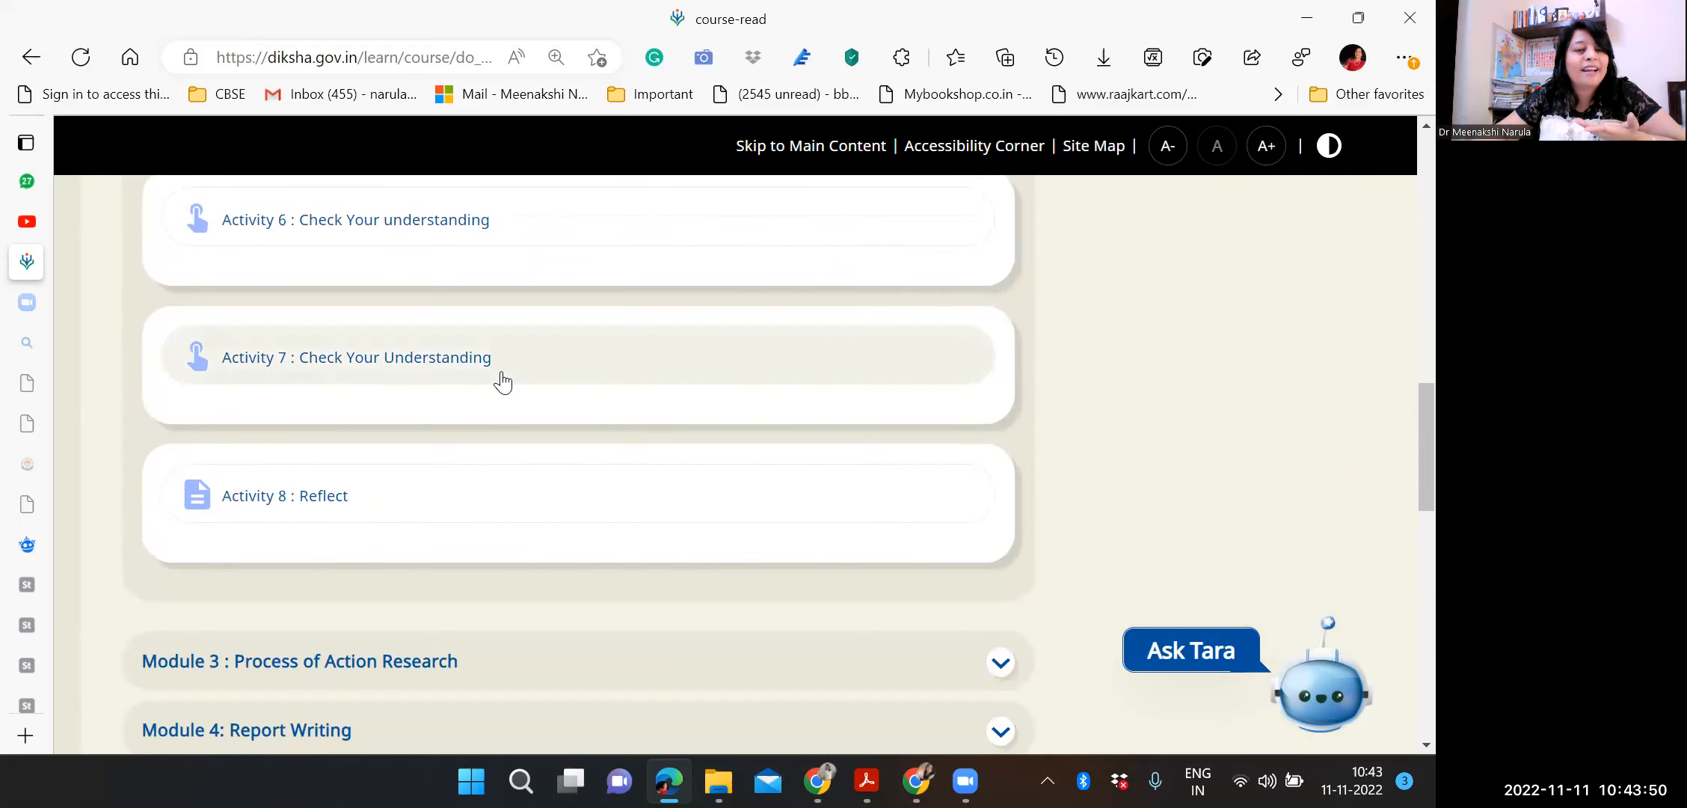
pyautogui.scroll(-3)
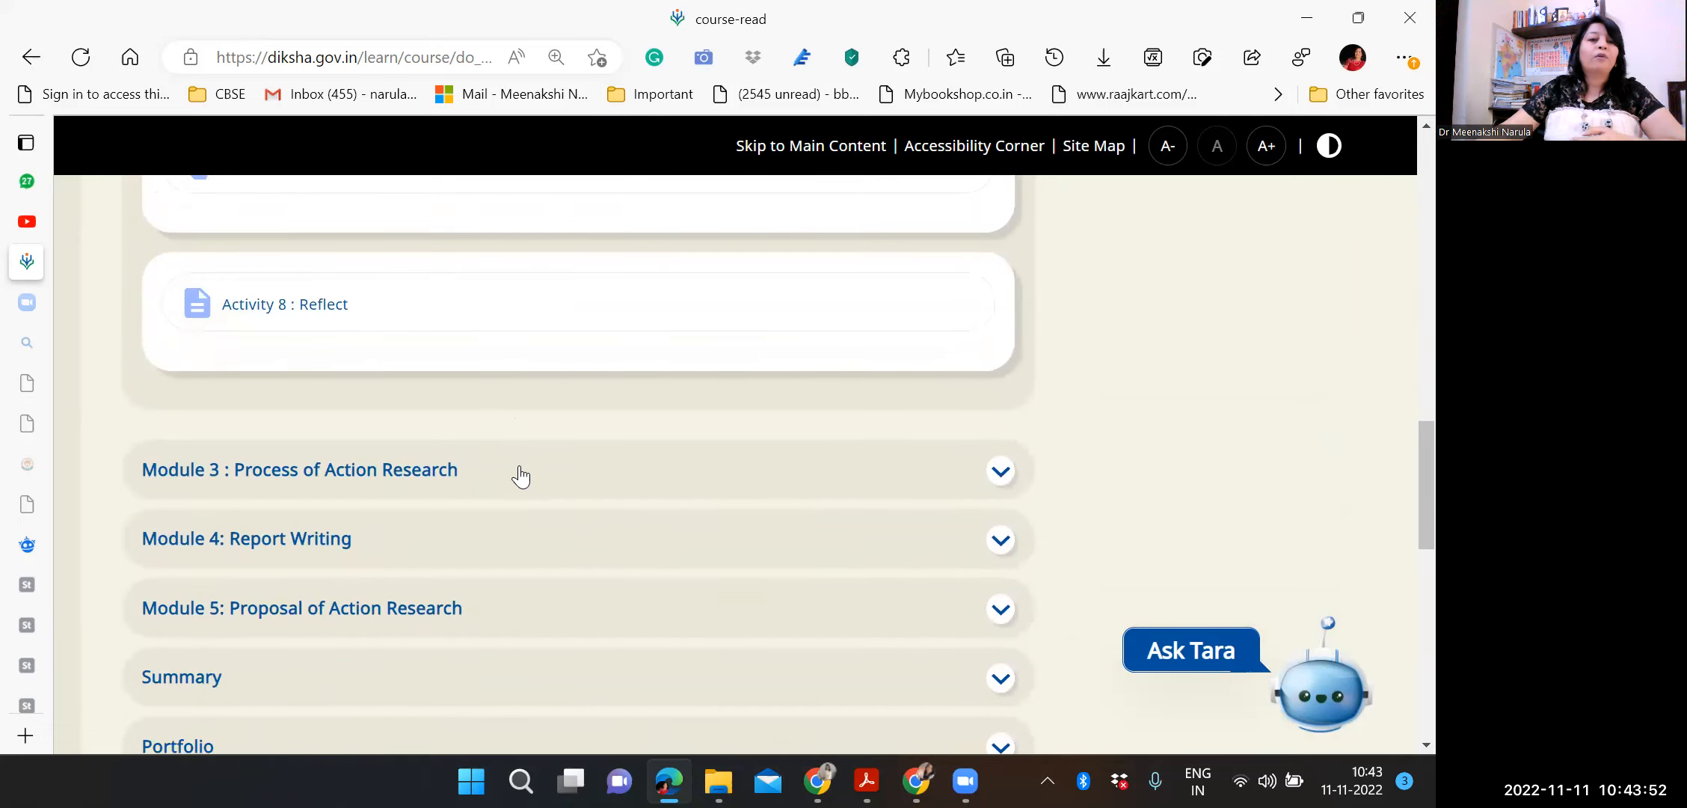
pyautogui.scroll(-3)
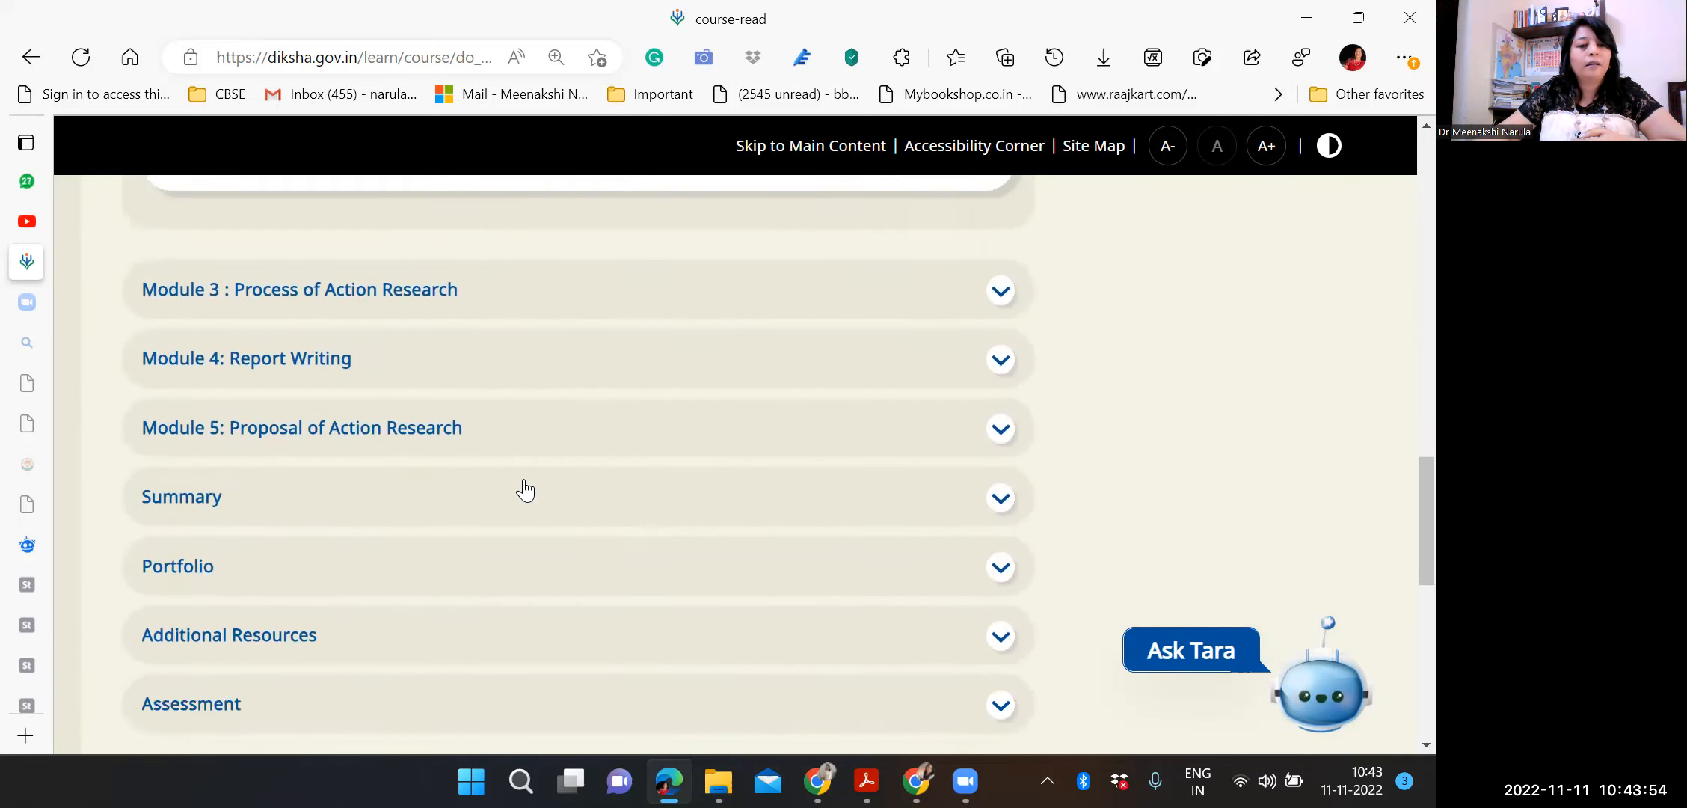
pyautogui.scroll(-3)
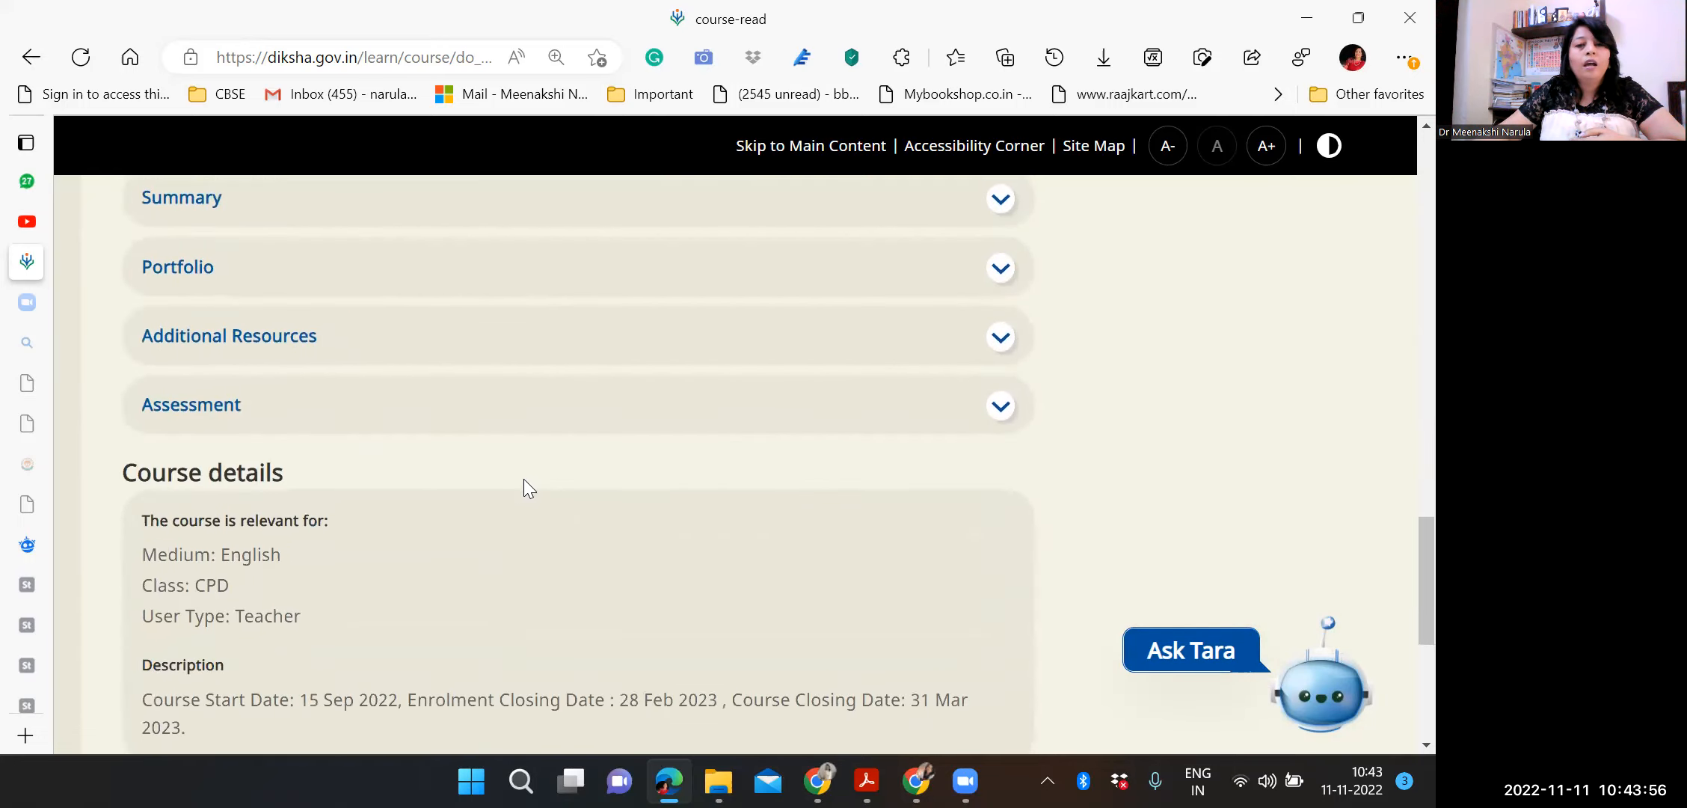
pyautogui.scroll(-3)
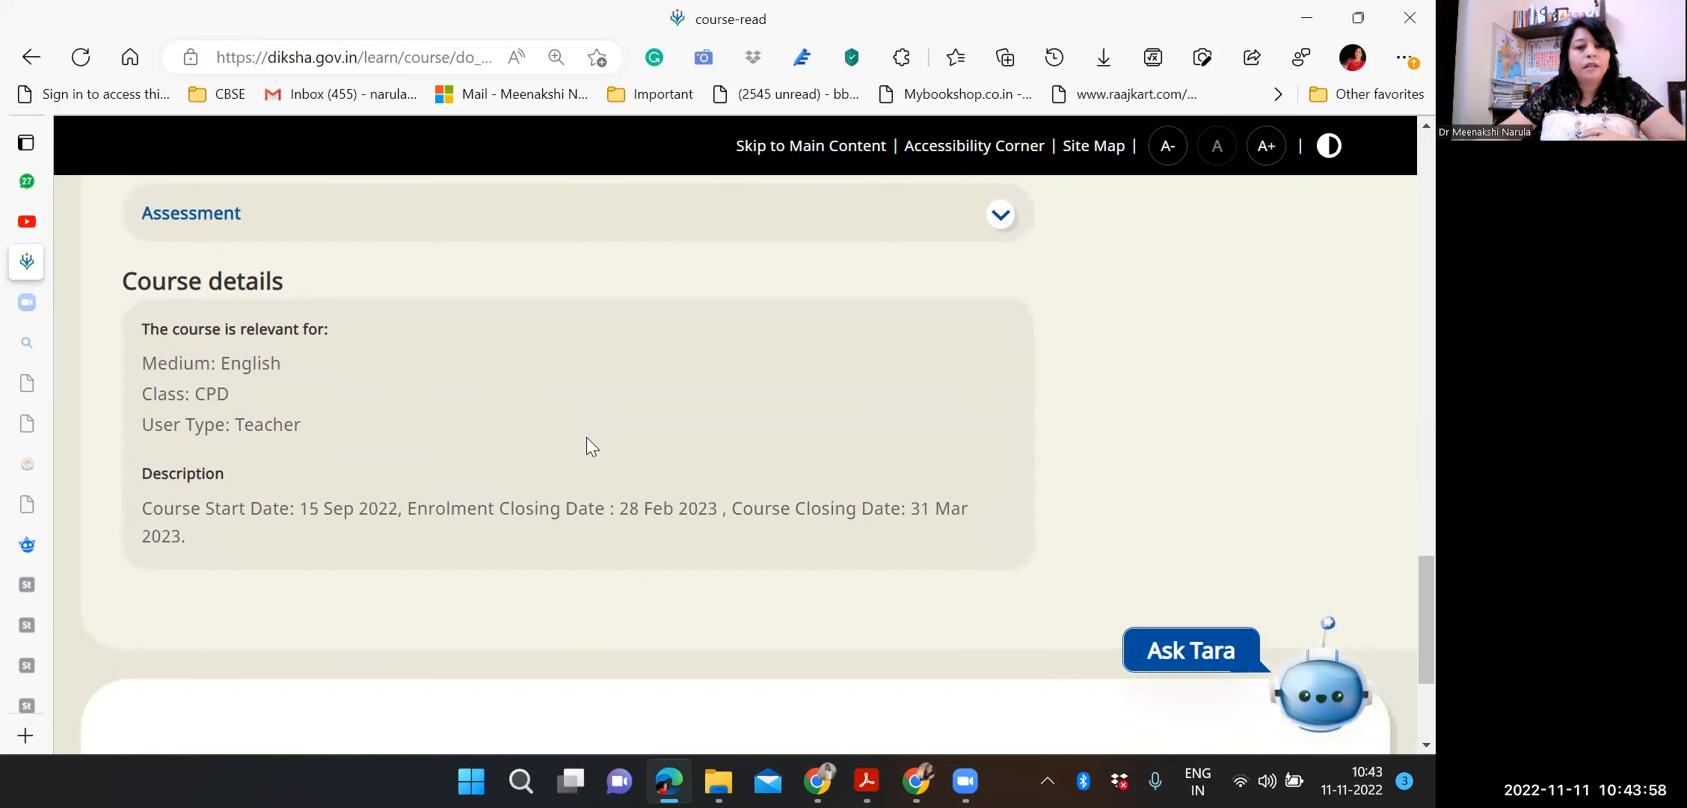
pyautogui.scroll(-3)
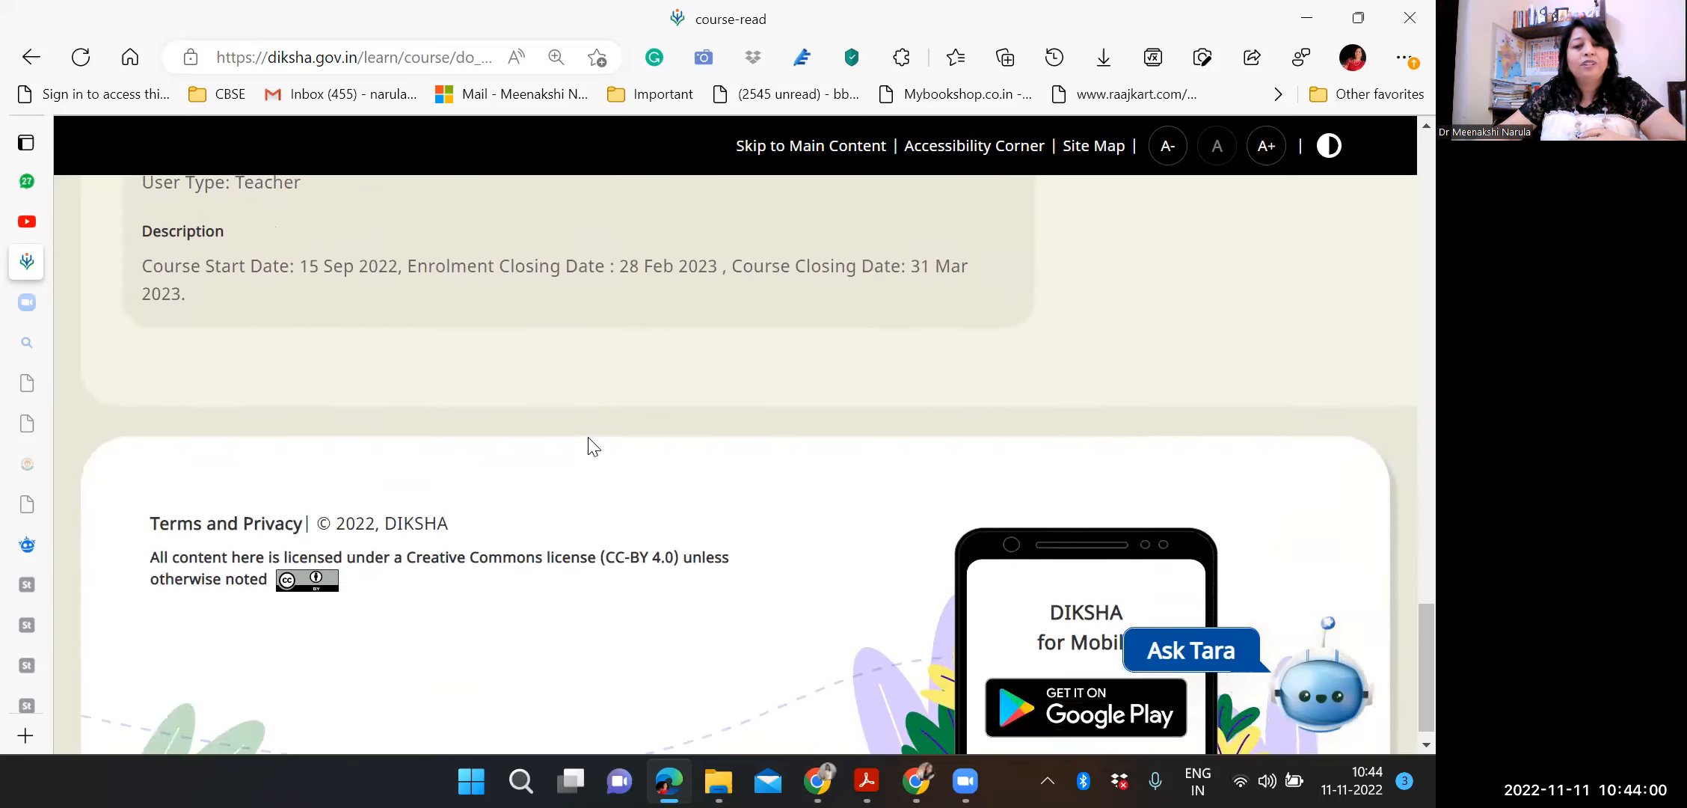